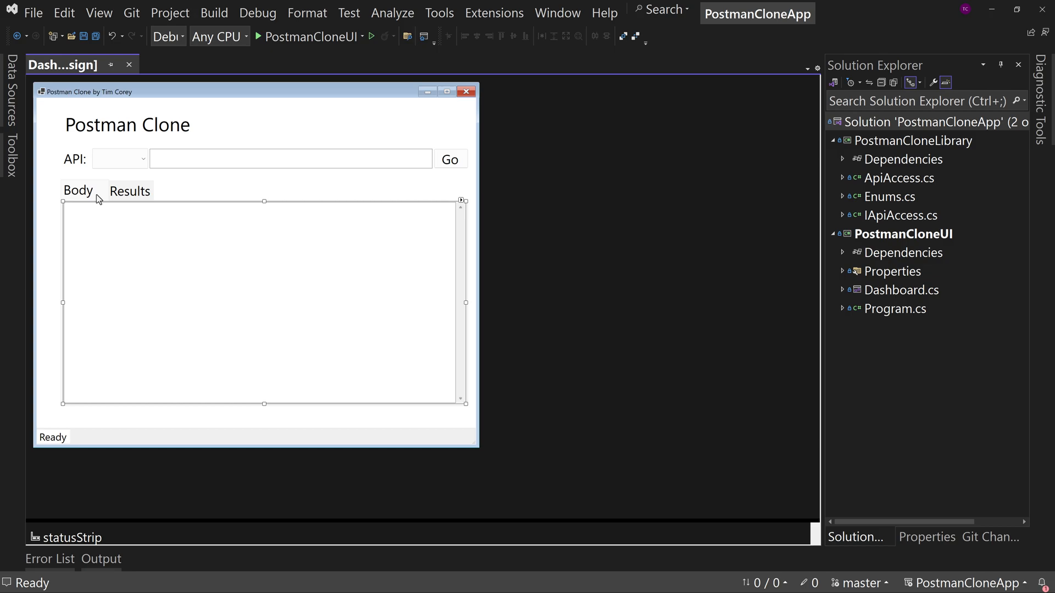
Run the Postman Clone app to check the verb dropdown, then close it.
{"action": "left_click", "coordinate": [370, 36]}
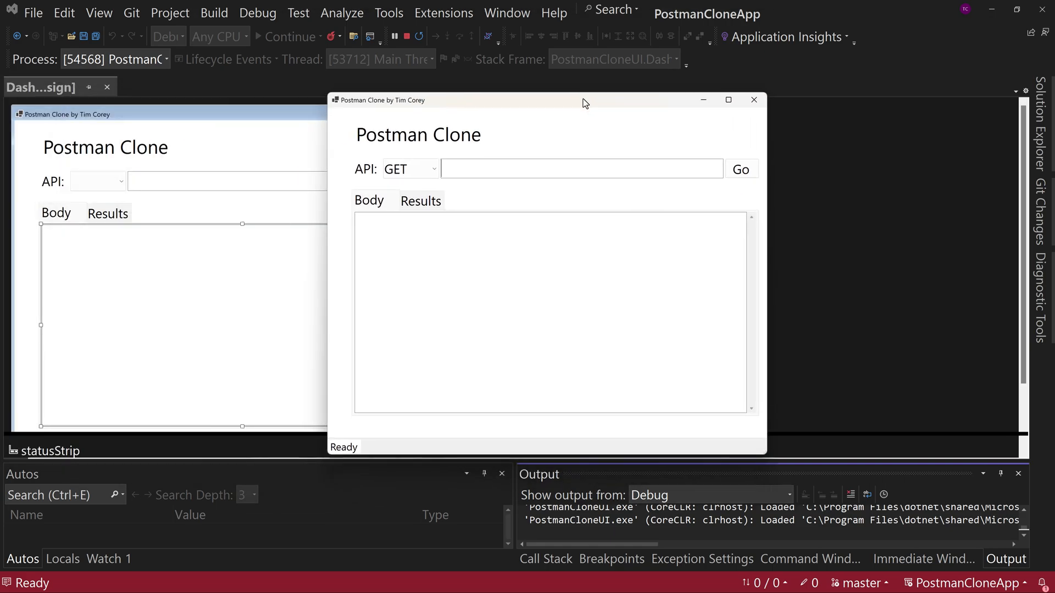
{"action": "left_click", "coordinate": [409, 169]}
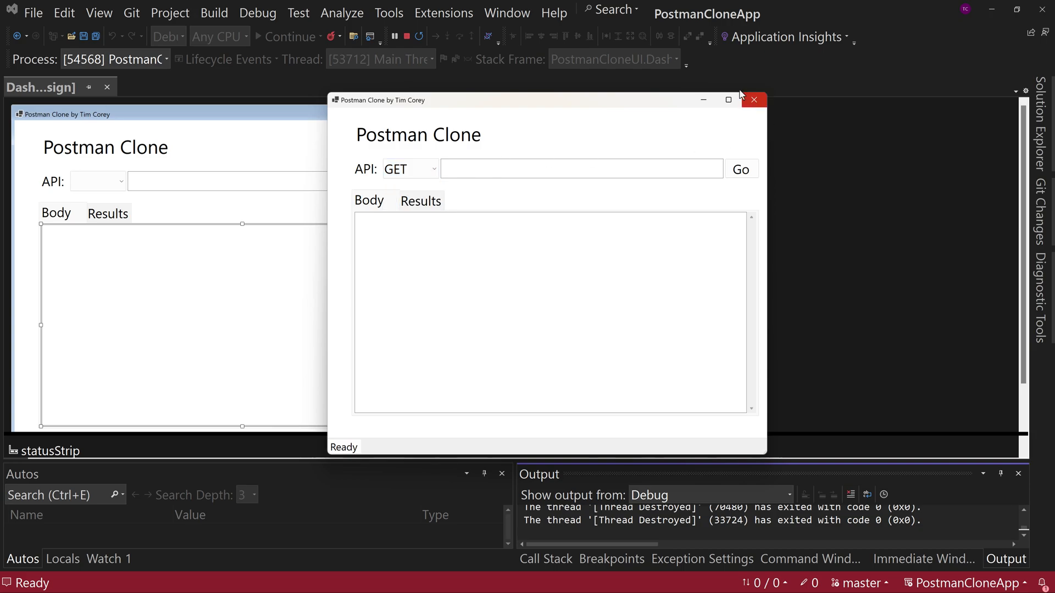
{"action": "left_click", "coordinate": [752, 99]}
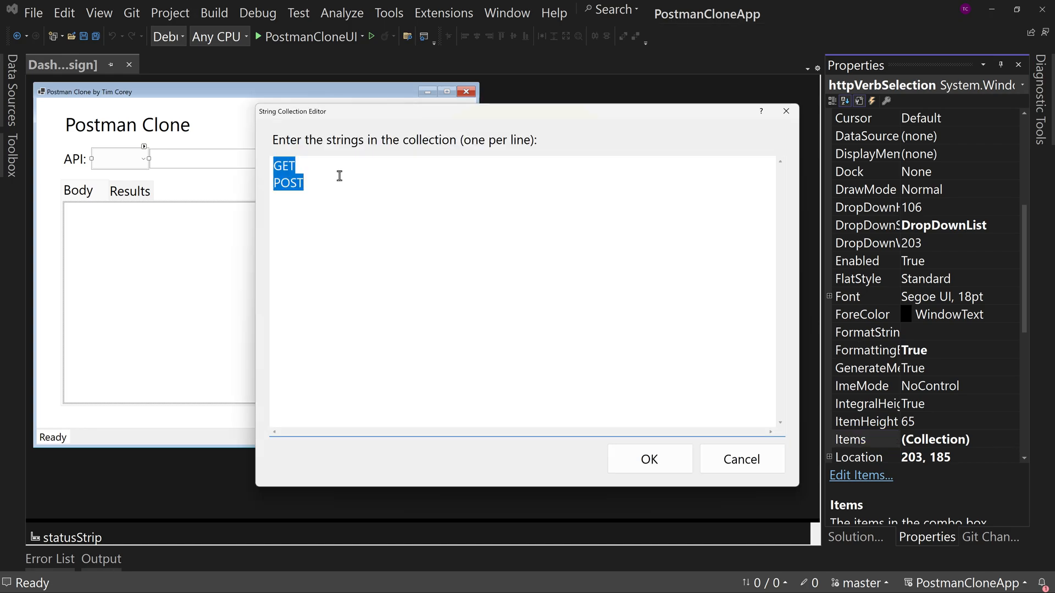
Add PUT, PATCH and DELETE to the httpVerbSelection Items collection and confirm.
{"action": "left_click", "coordinate": [340, 176]}
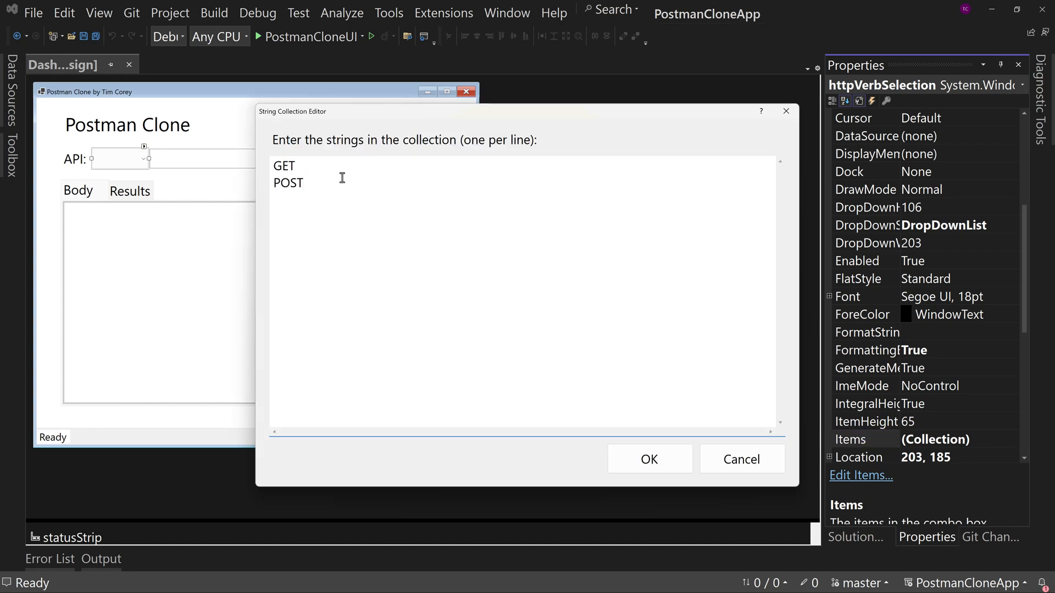
{"action": "type", "text": "PUT"}
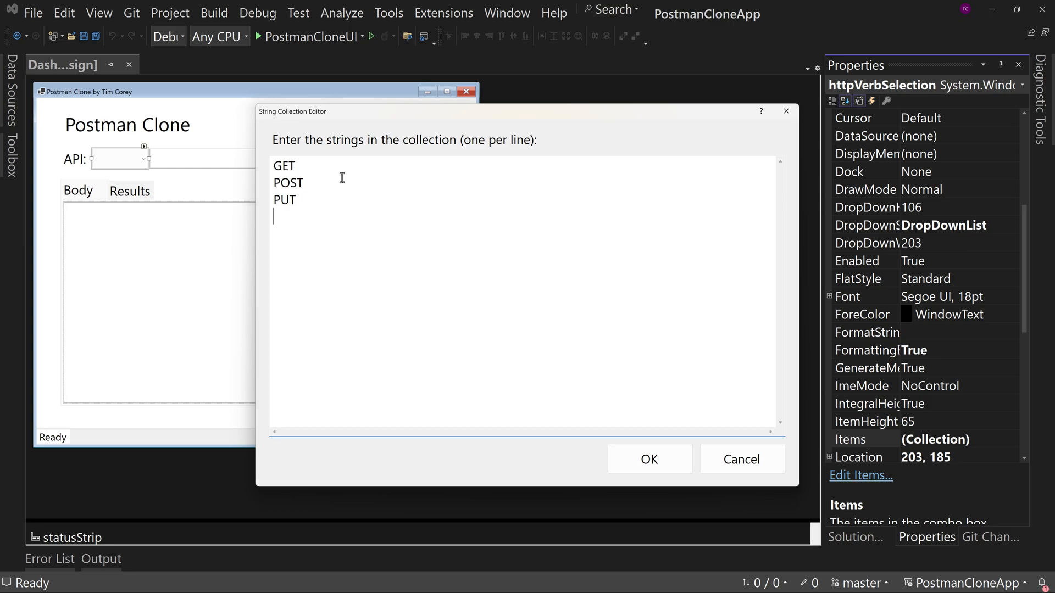
{"action": "type", "text": "PATCH"}
{"action": "type", "text": "DELETE"}
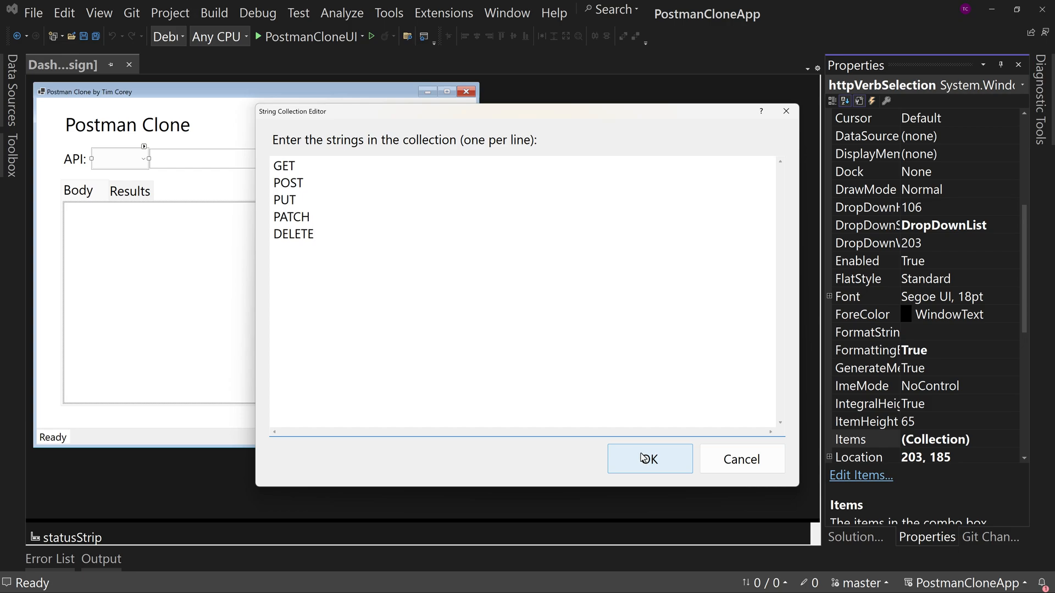
{"action": "left_click", "coordinate": [648, 459]}
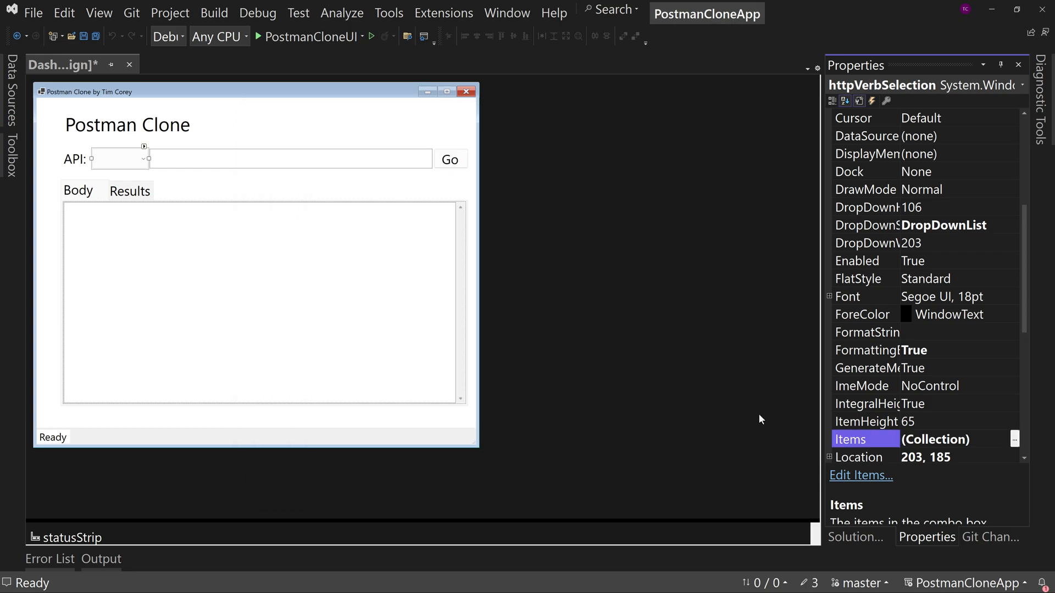
{"action": "mouse_move", "coordinate": [868, 308]}
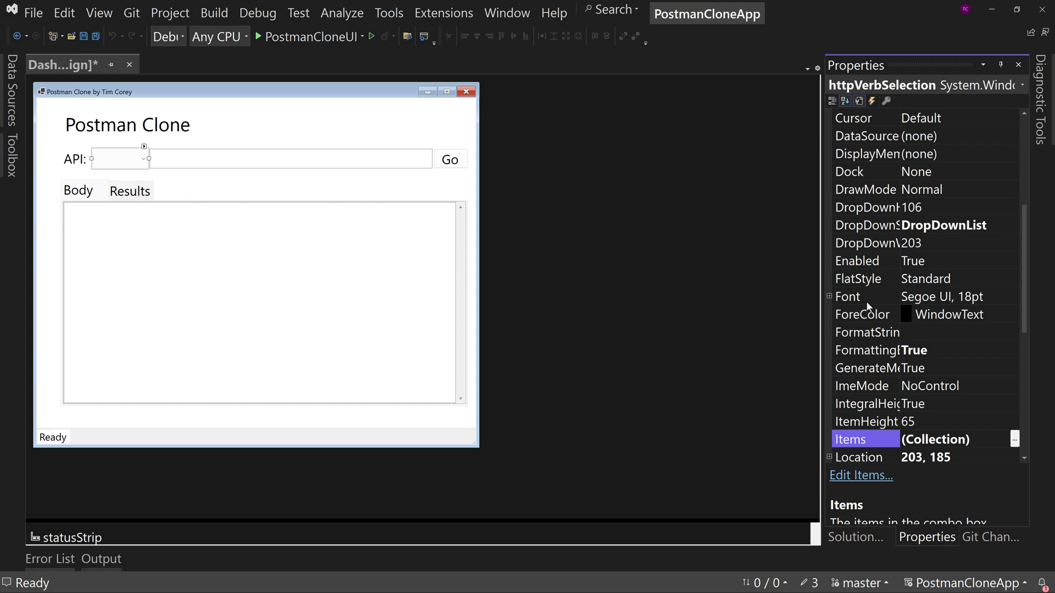
{"action": "left_click", "coordinate": [855, 537]}
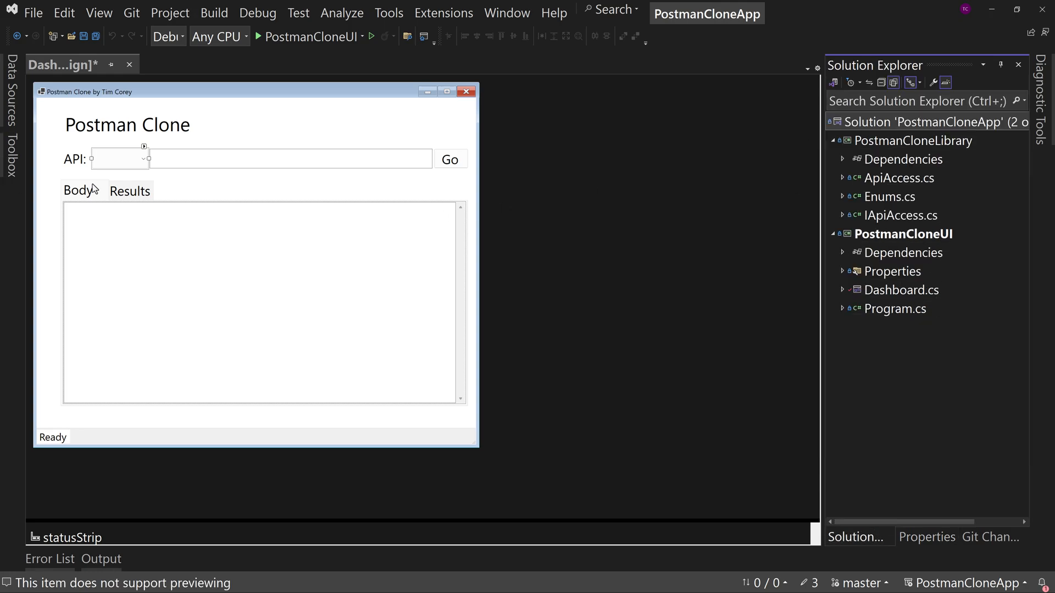
Add PATCH and DELETE entries to the HttpAction enum in Enums.cs and save.
{"action": "left_click", "coordinate": [889, 196]}
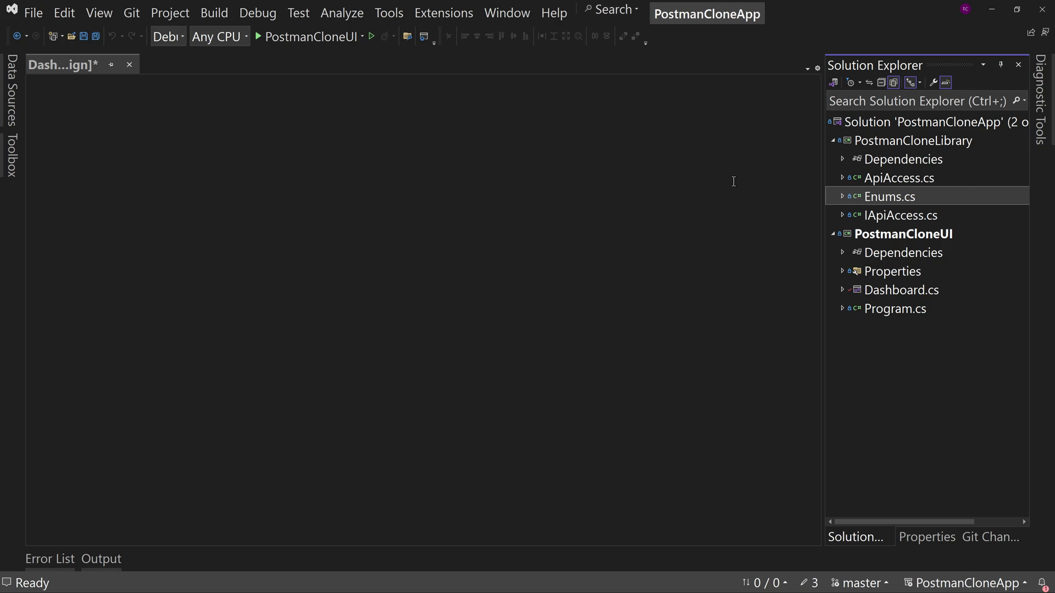
{"action": "double_click", "coordinate": [890, 196]}
{"action": "type", "text": "P"}
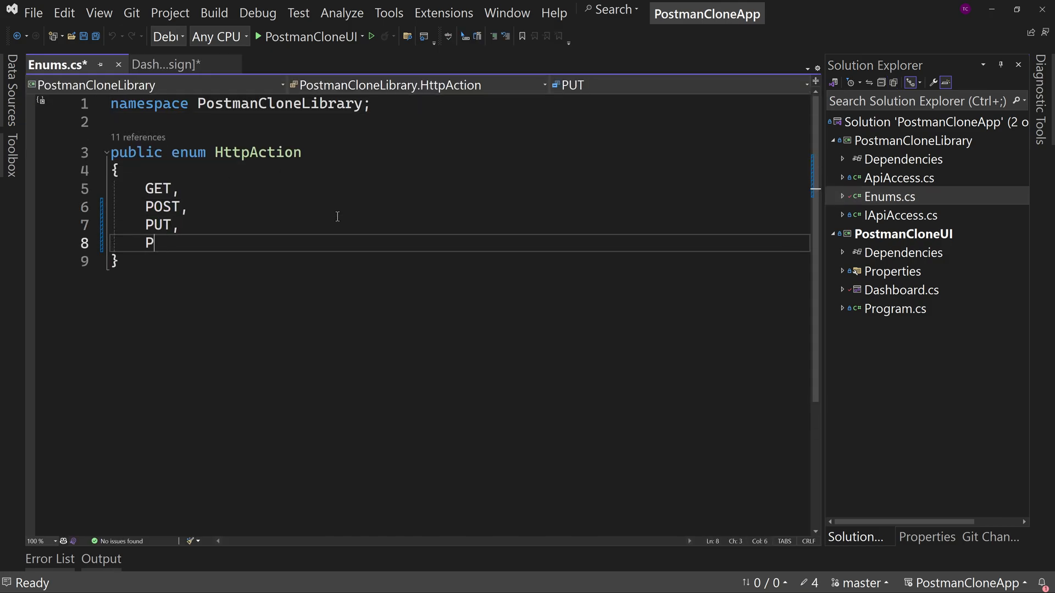
{"action": "type", "text": "ATCH,"}
{"action": "type", "text": "DELETE"}
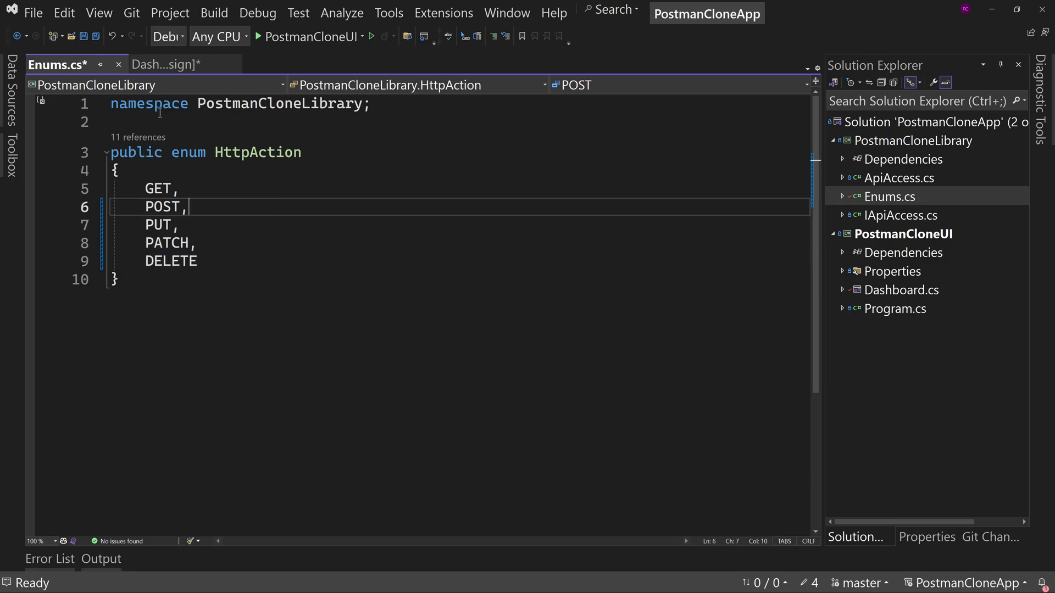
{"action": "left_click", "coordinate": [84, 36]}
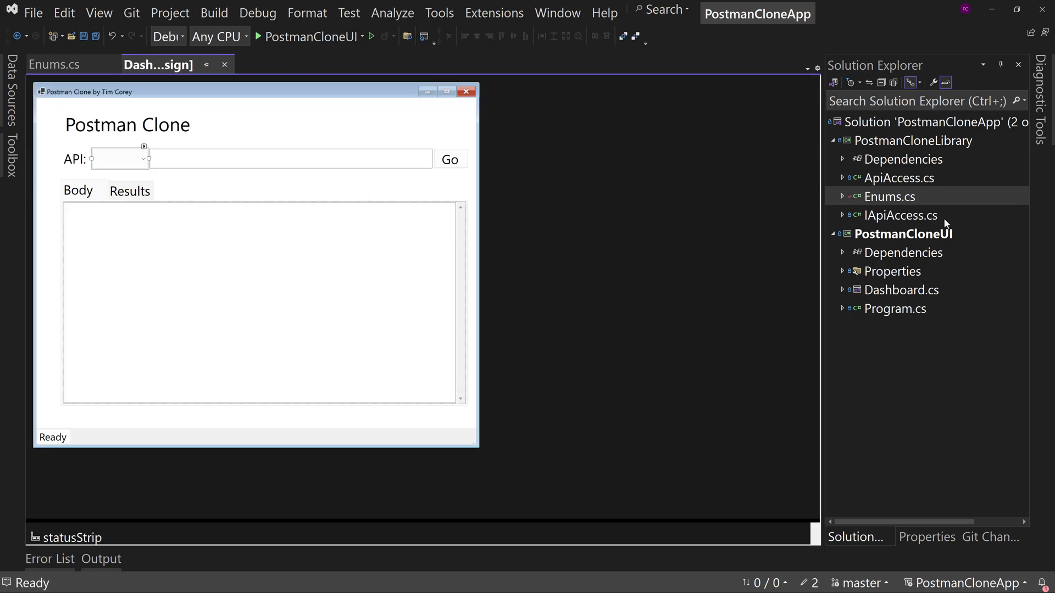
Review callApi_Click in Dashboard.cs, highlighting the API URL validation condition.
{"action": "left_click", "coordinate": [901, 291]}
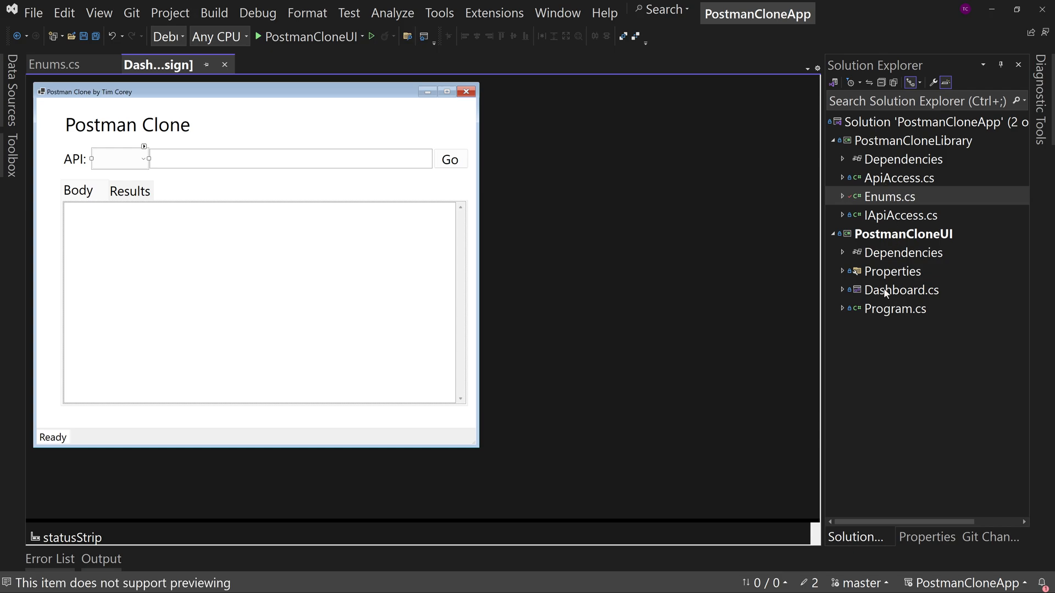
{"action": "left_click", "coordinate": [901, 290]}
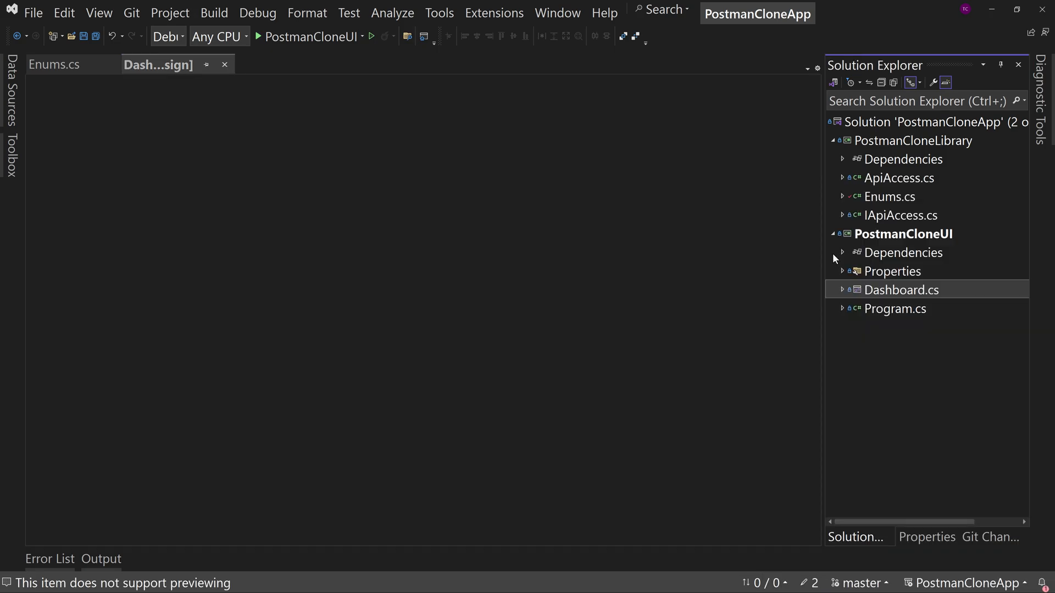
{"action": "double_click", "coordinate": [902, 290]}
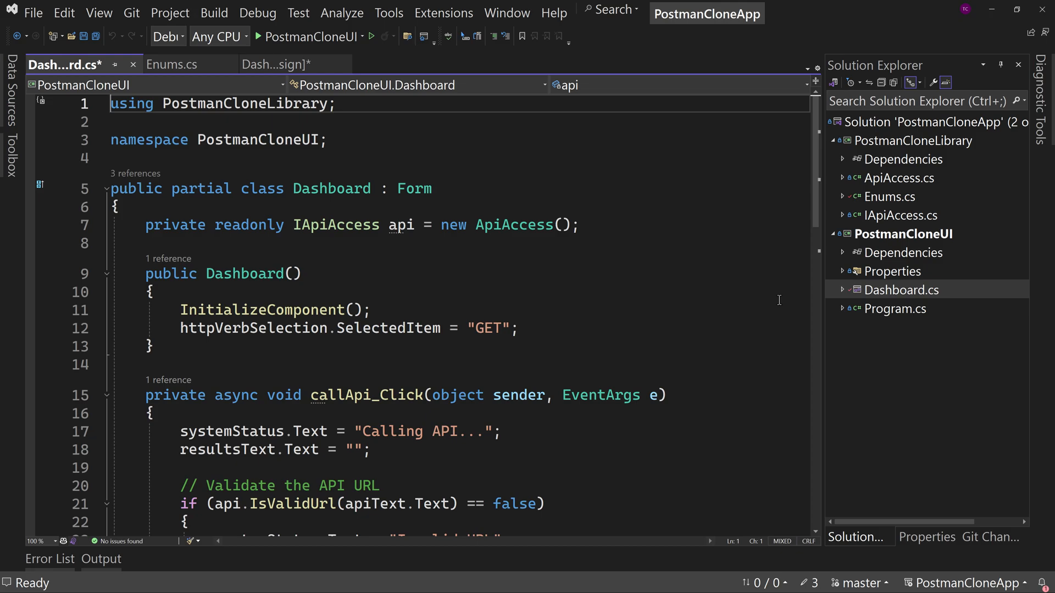
{"action": "scroll", "scroll_direction": "down", "scroll_amount": 3}
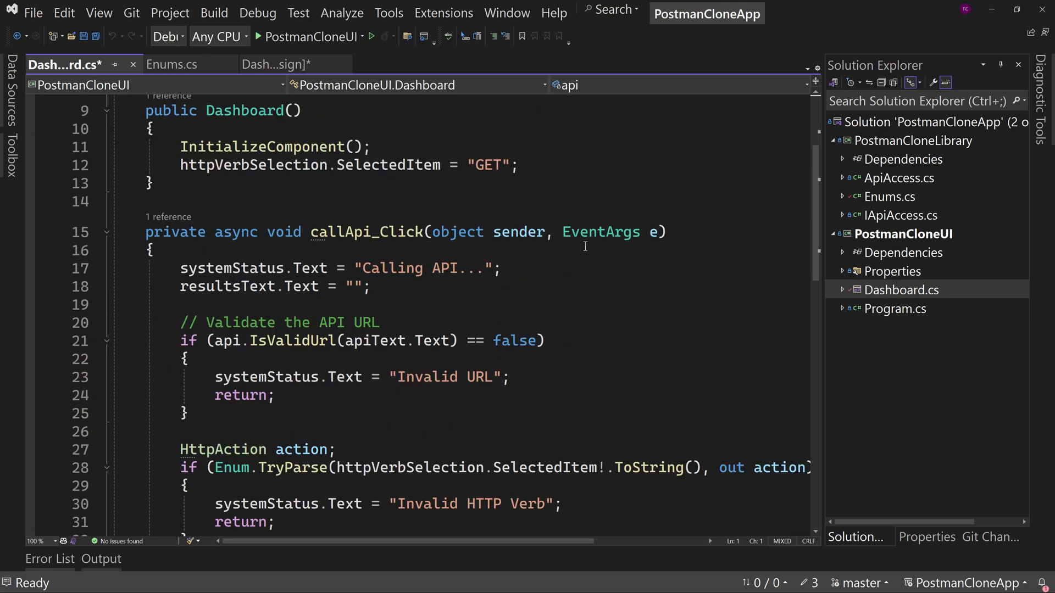
{"action": "scroll", "scroll_direction": "down", "scroll_amount": 3}
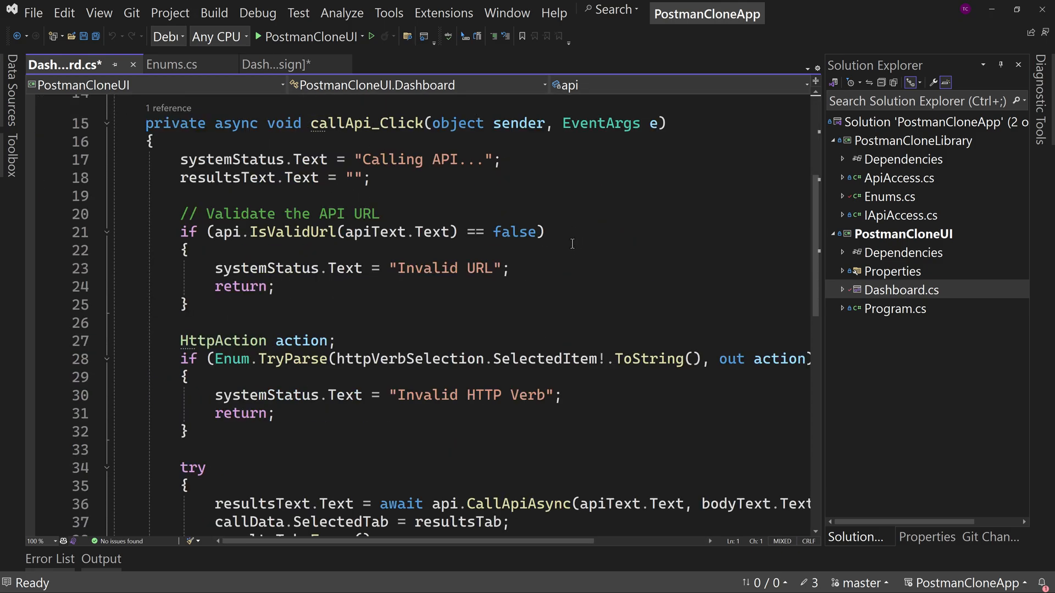
{"action": "left_click_drag", "start_coordinate": [179, 231], "coordinate": [528, 231]}
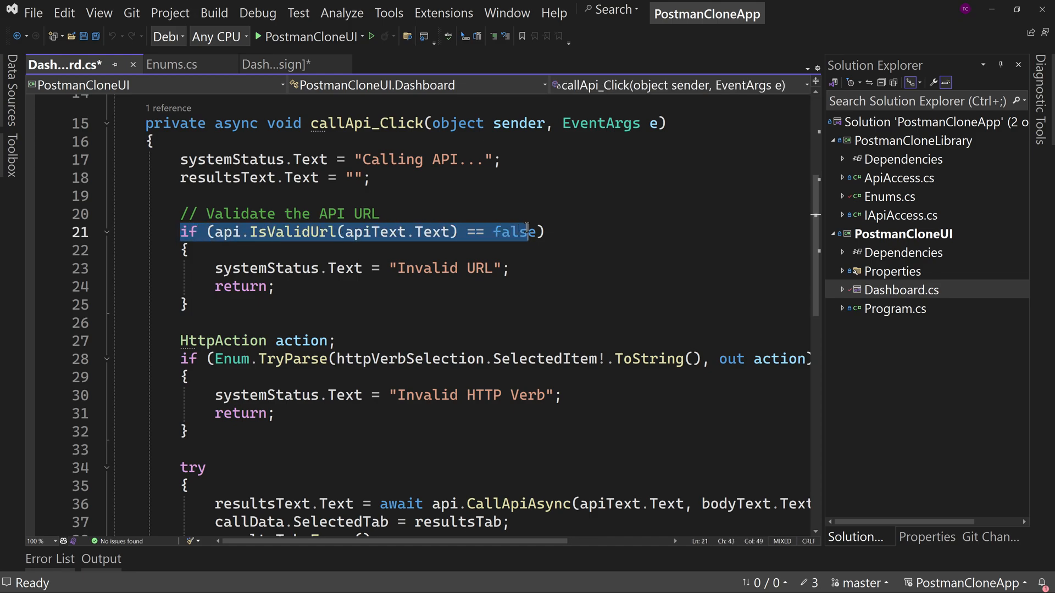
Highlight the Enum.TryParse check that turns the selected verb into an HttpAction for CallApiAsync.
{"action": "scroll", "scroll_direction": "down", "scroll_amount": 3}
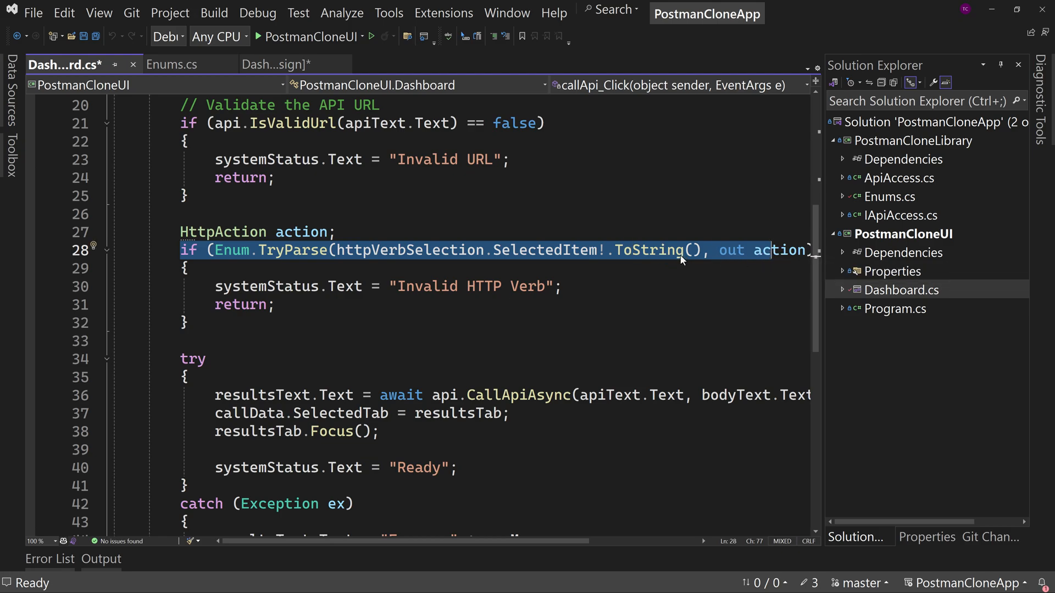
{"action": "double_click", "coordinate": [543, 249]}
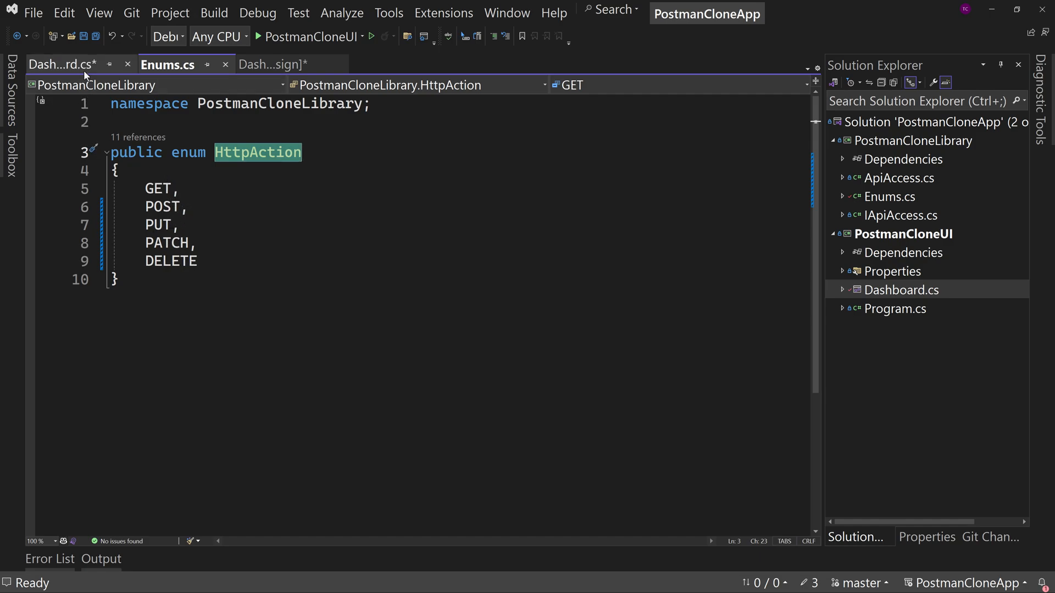
{"action": "left_click", "coordinate": [61, 64]}
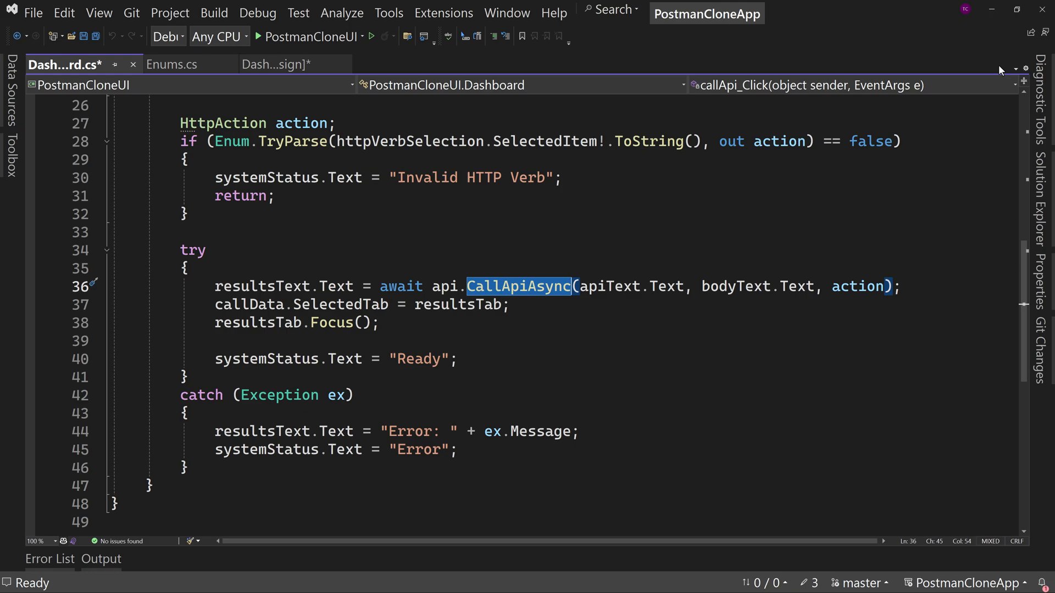
{"action": "mouse_move", "coordinate": [518, 285]}
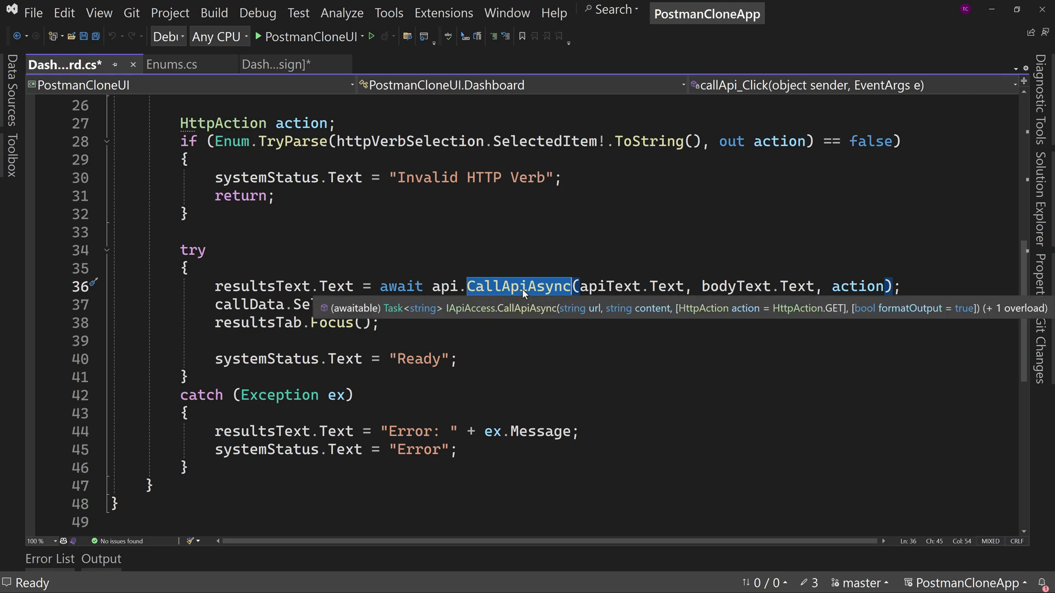
{"action": "mouse_move", "coordinate": [575, 293]}
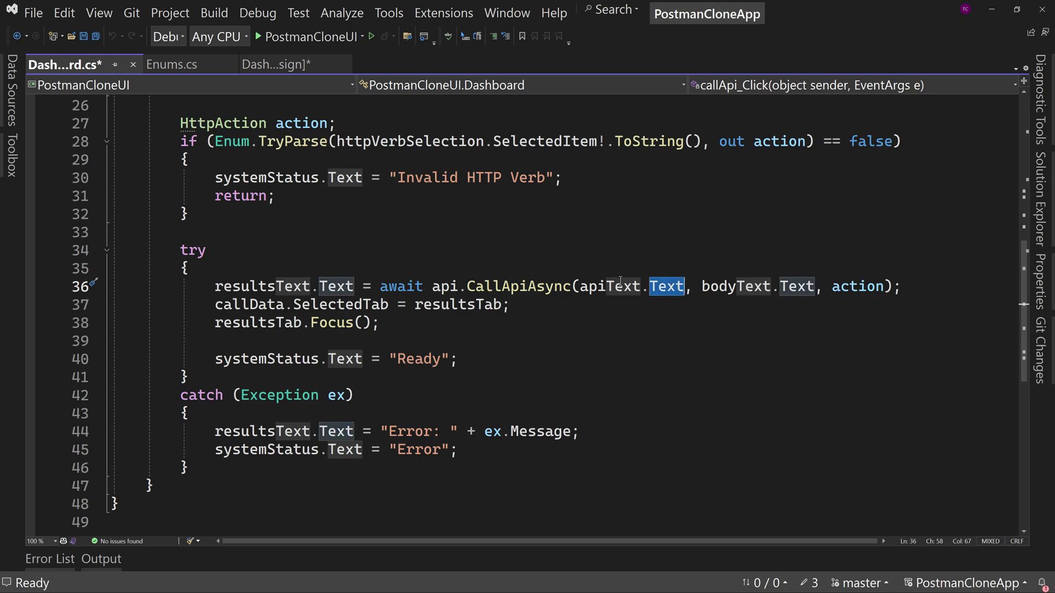
{"action": "mouse_move", "coordinate": [665, 285]}
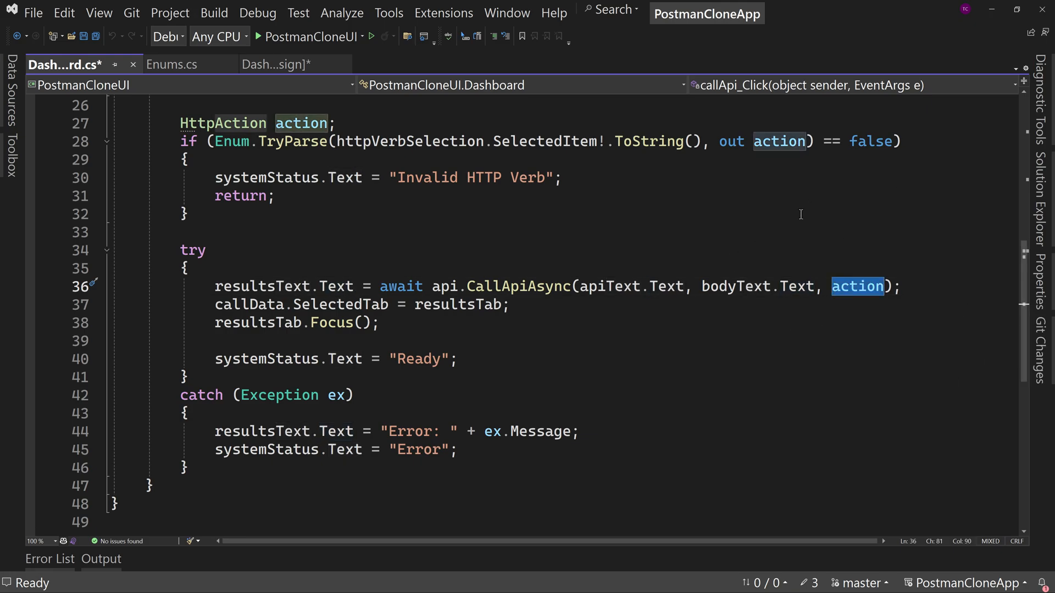
{"action": "mouse_move", "coordinate": [607, 270]}
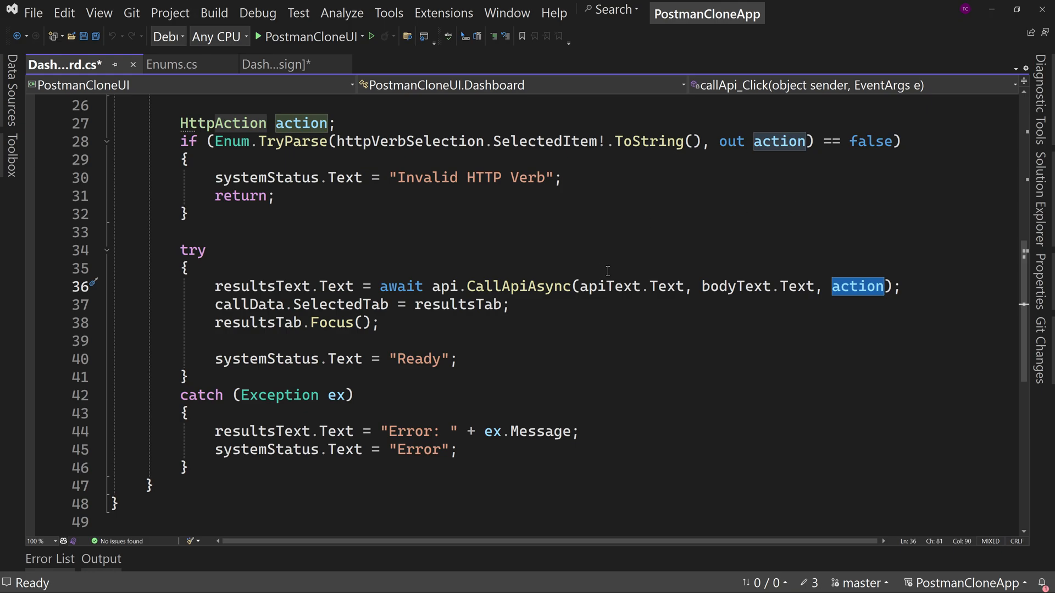
{"action": "mouse_move", "coordinate": [485, 330]}
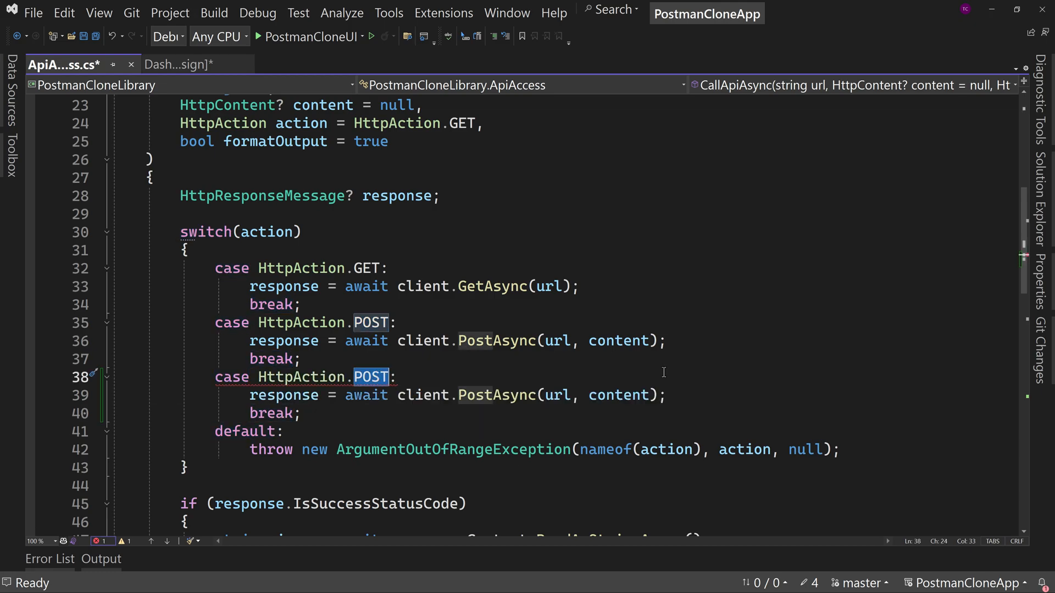
Add PUT (PutAsync), PATCH (PatchAsync) and DELETE (DeleteAsync) cases to the CallApiAsync switch.
{"action": "type", "text": "PUT"}
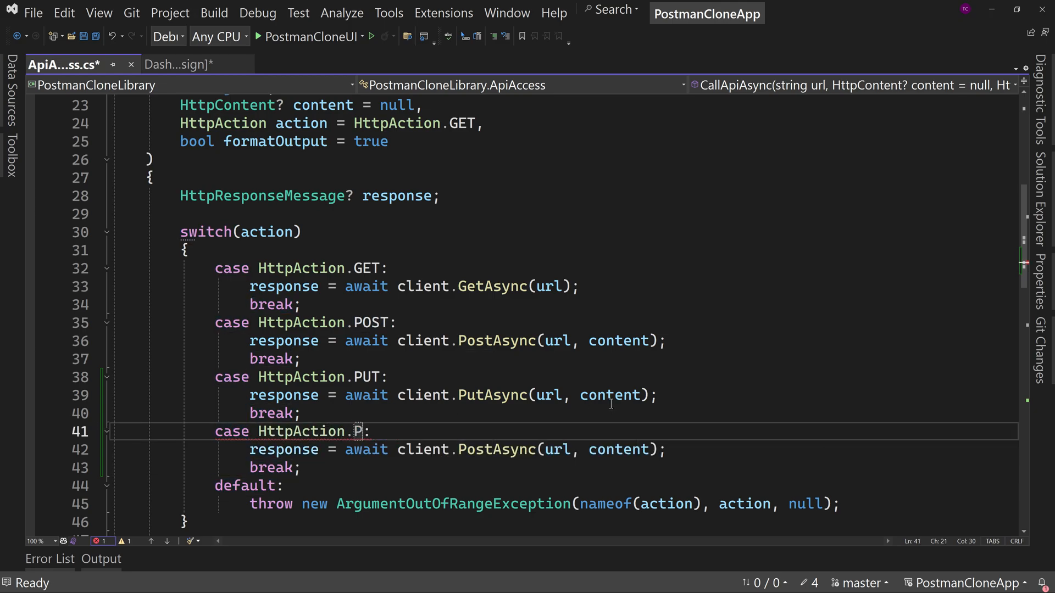
{"action": "type", "text": "ATCH"}
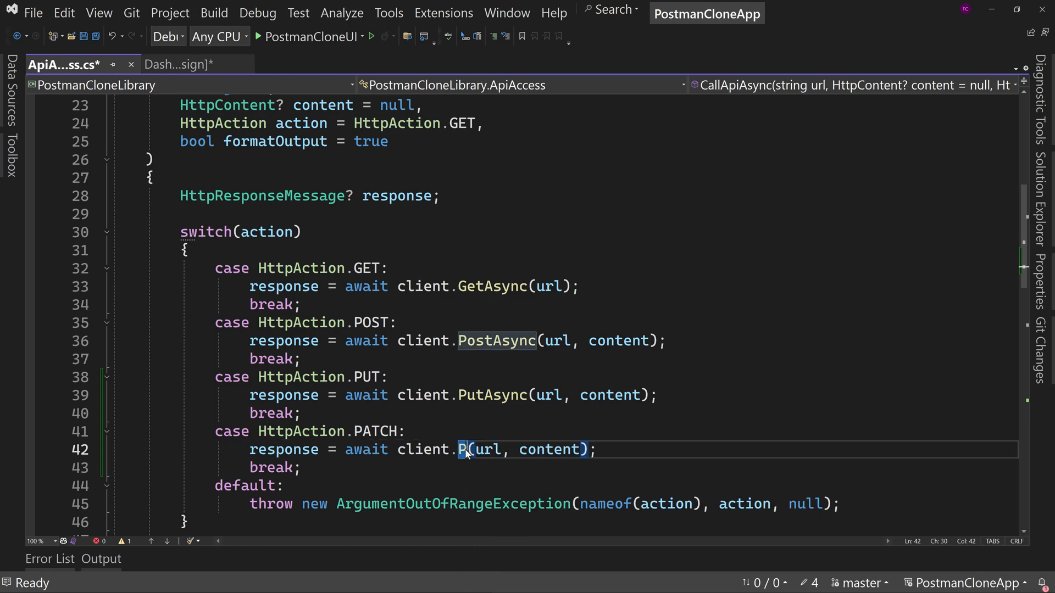
{"action": "type", "text": "atchAsync"}
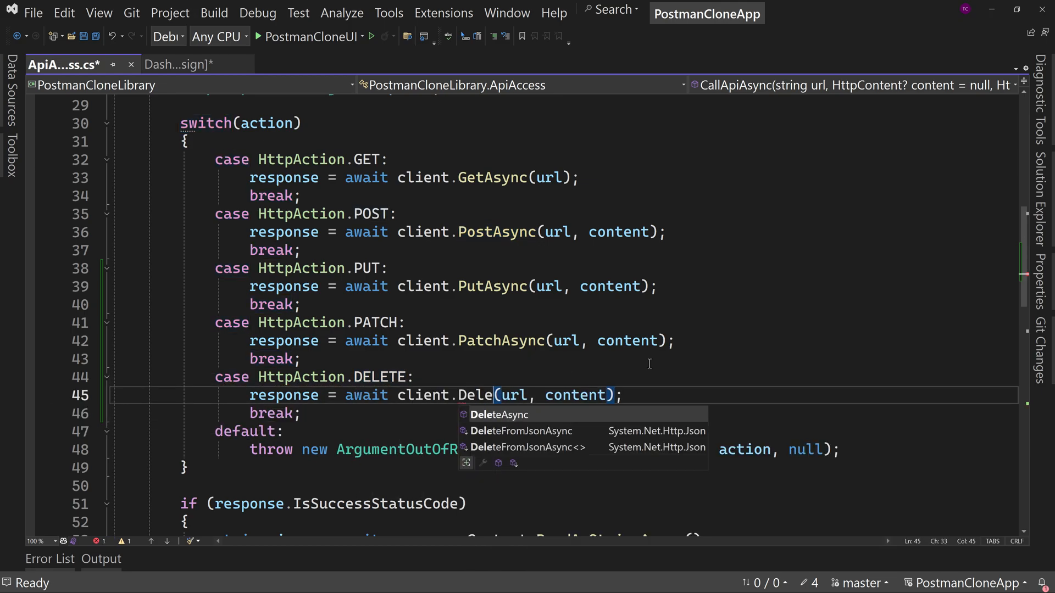
{"action": "key", "text": "tab"}
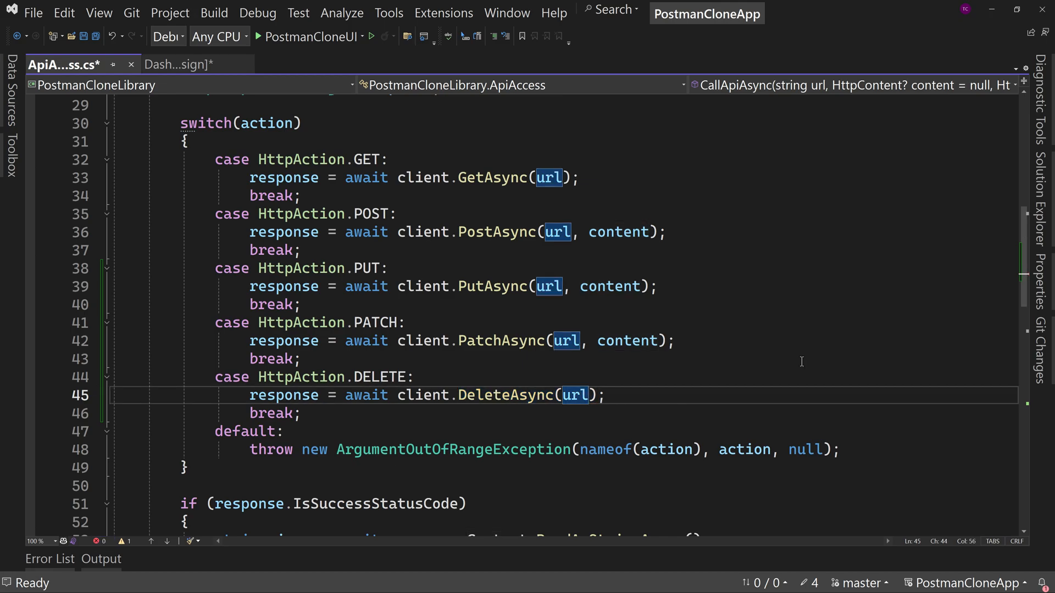
{"action": "mouse_move", "coordinate": [498, 395]}
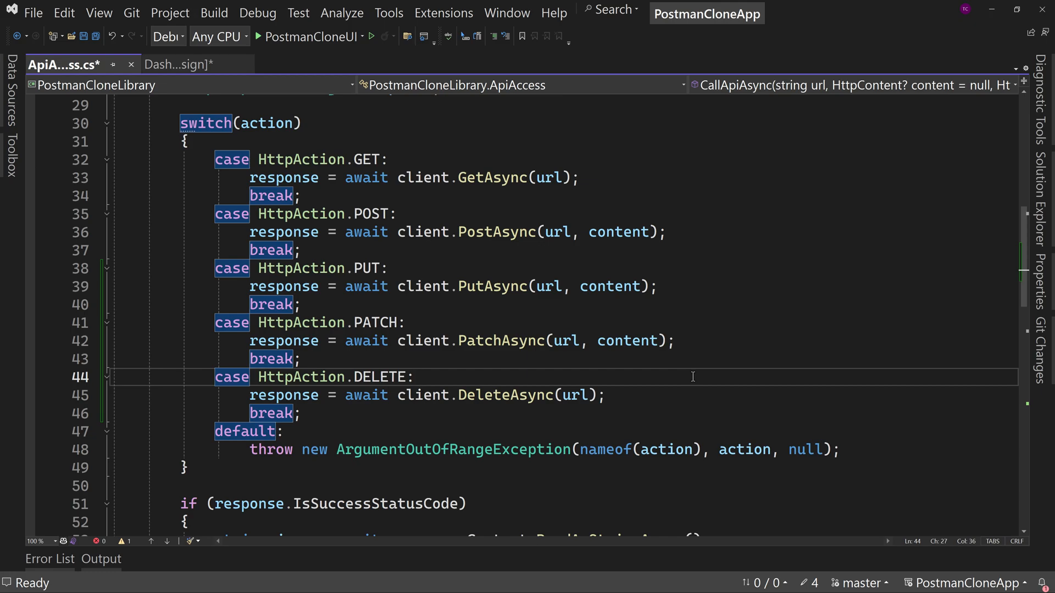
{"action": "scroll", "scroll_direction": "down", "scroll_amount": 3}
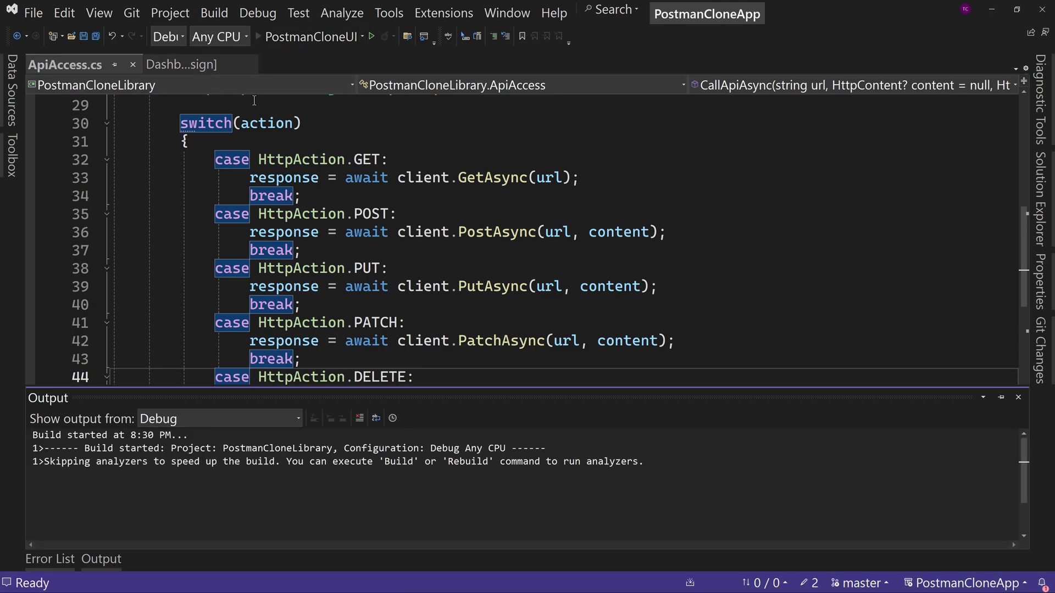
Build and run PostmanCloneUI under the debugger.
{"action": "left_click", "coordinate": [371, 37]}
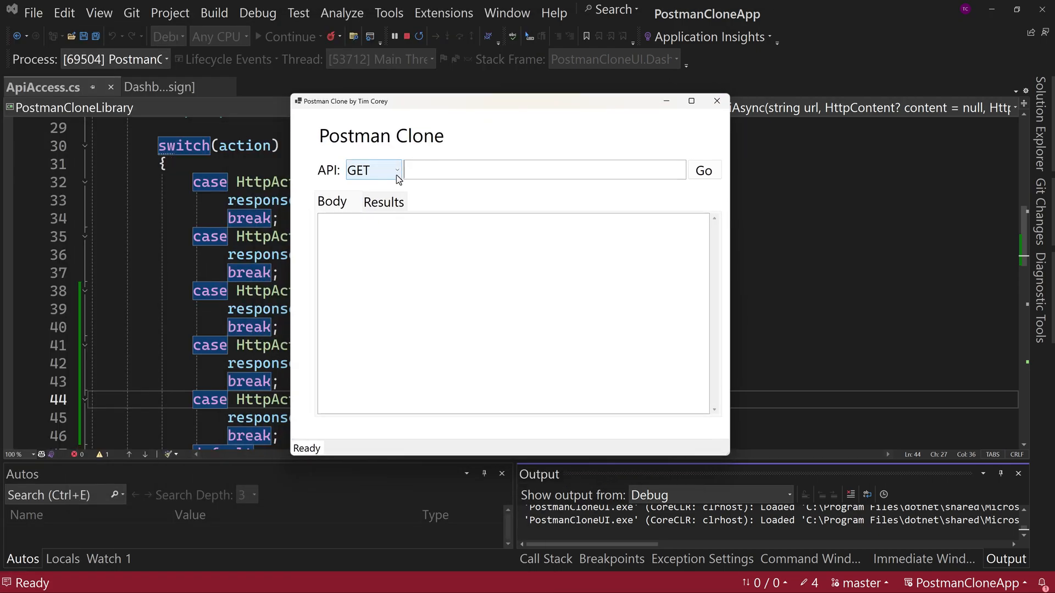
Keep GET and paste the jsonplaceholder posts URL from clipboard history.
{"action": "left_click", "coordinate": [396, 170]}
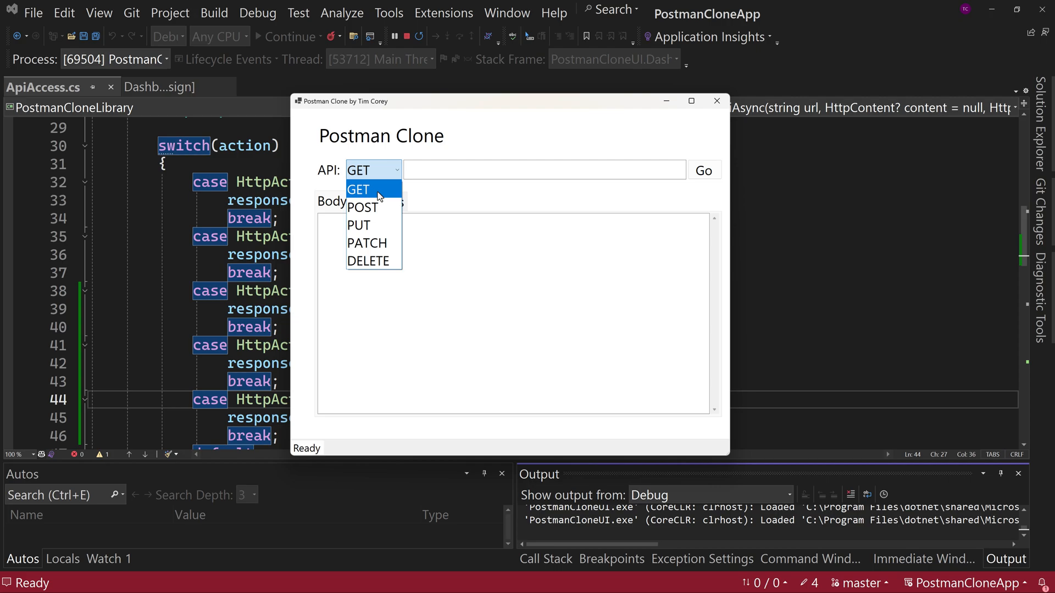
{"action": "left_click", "coordinate": [359, 189]}
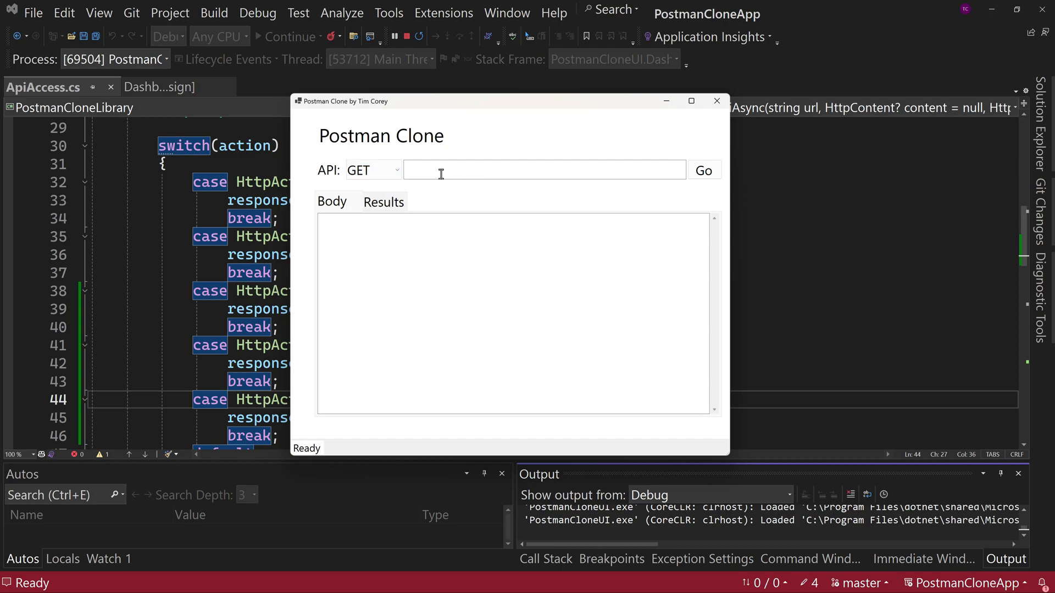
{"action": "key", "text": "win+v"}
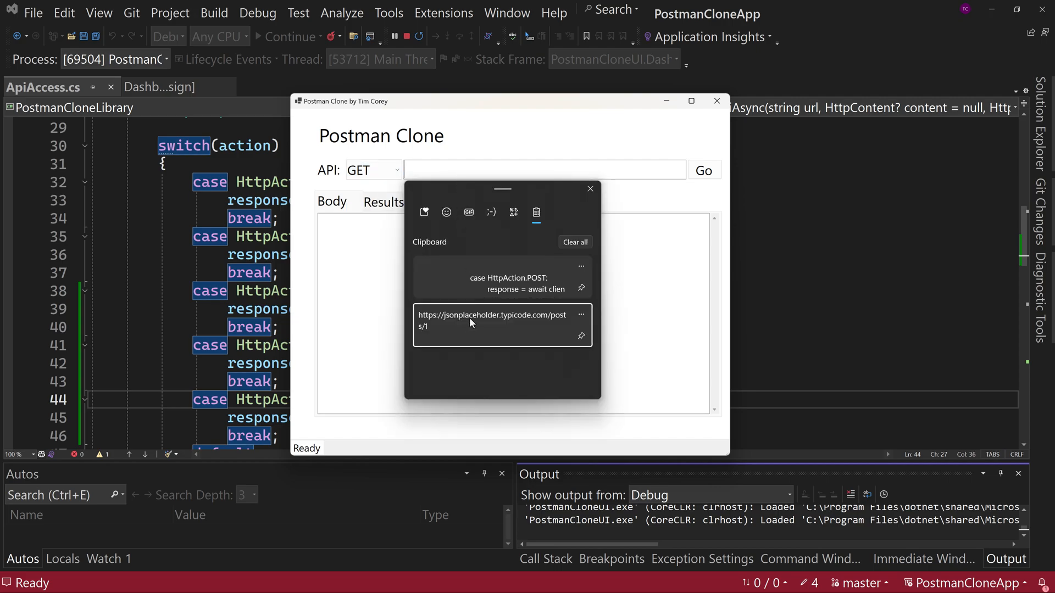
{"action": "left_click", "coordinate": [491, 321]}
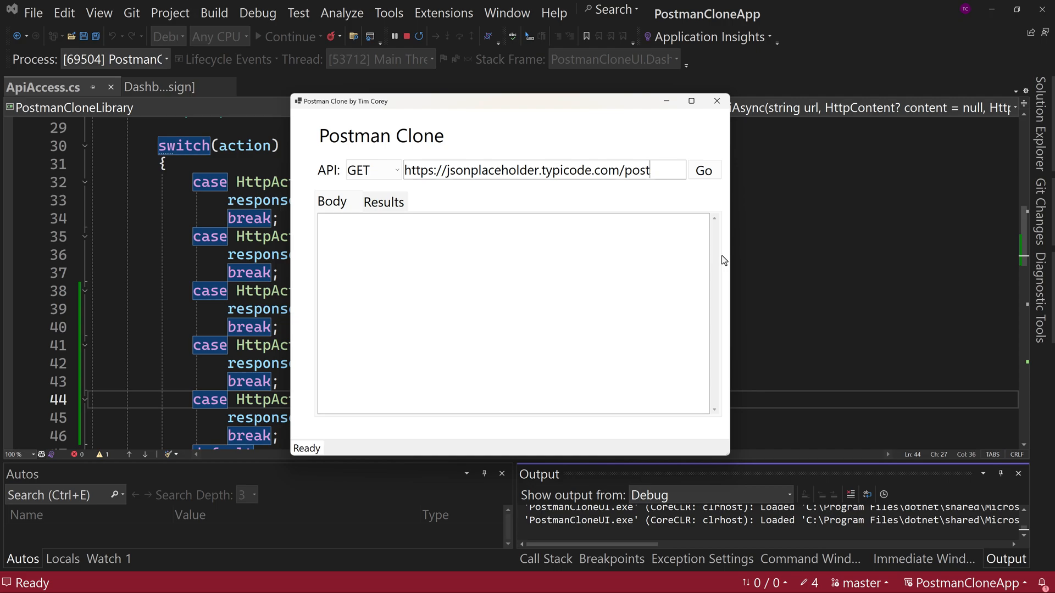
{"action": "mouse_move", "coordinate": [708, 189]}
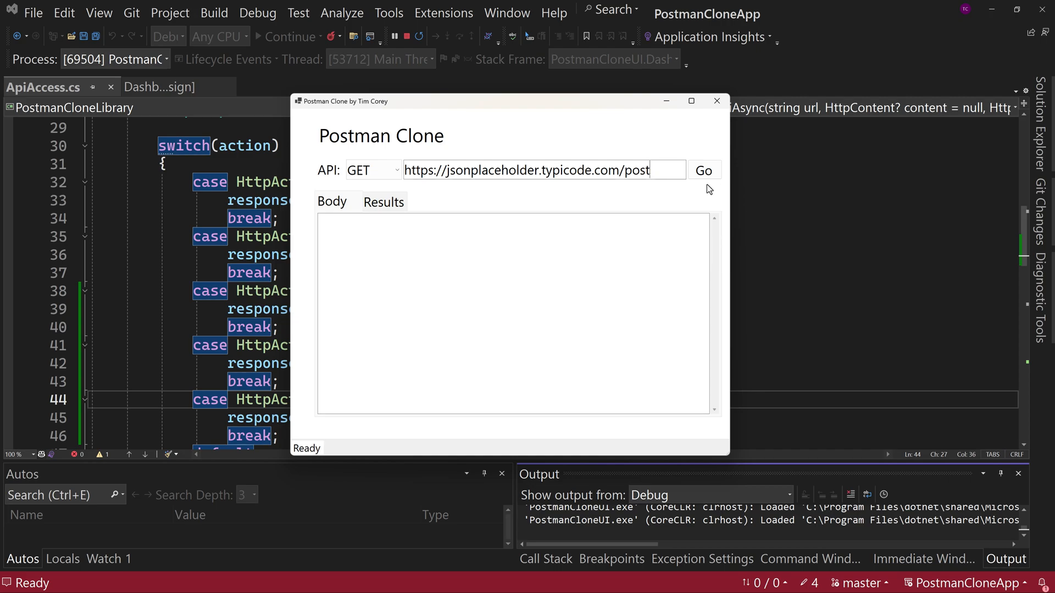
{"action": "left_click", "coordinate": [646, 169]}
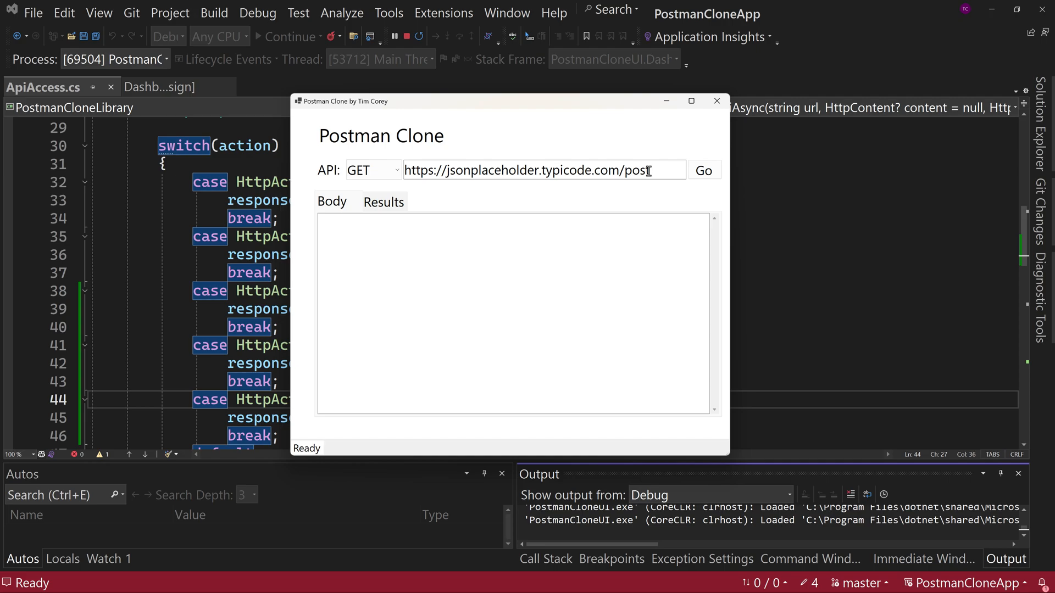
{"action": "type", "text": "s"}
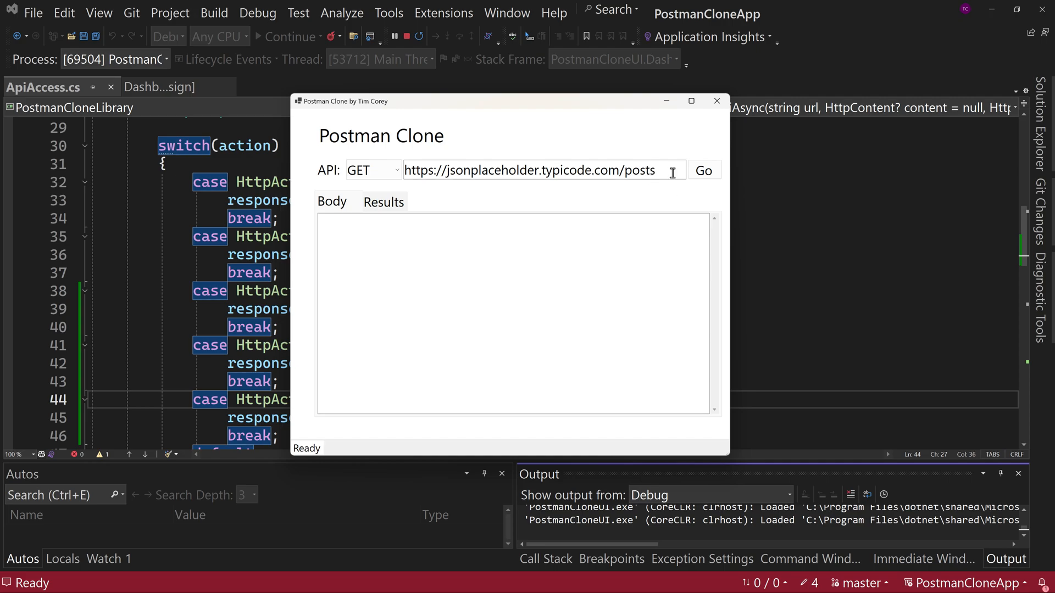
Send the GET for all posts, then append /1 to target a single post.
{"action": "left_click", "coordinate": [704, 170]}
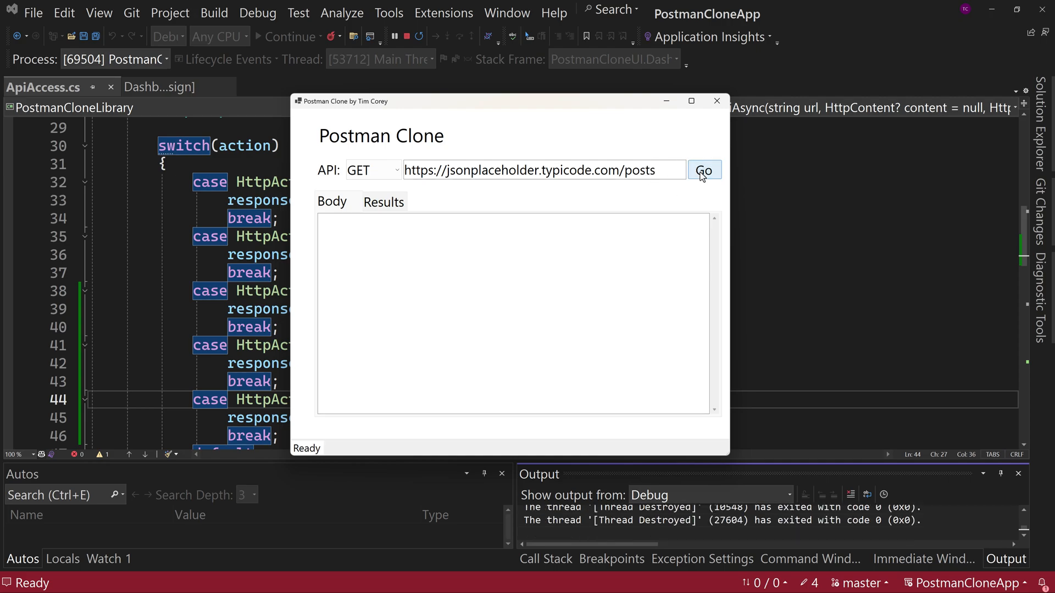
{"action": "left_click", "coordinate": [703, 169]}
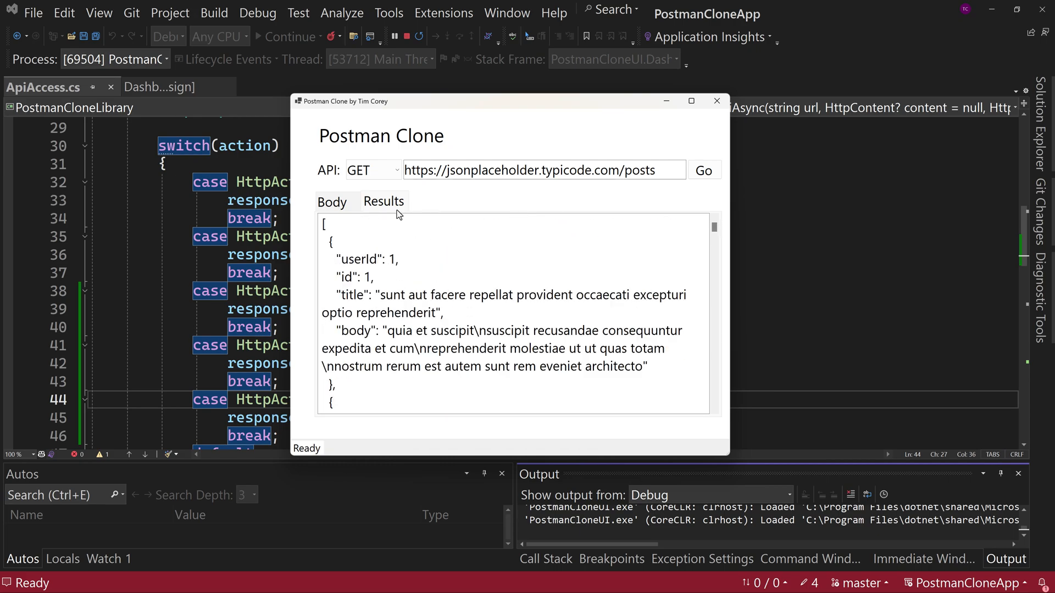
{"action": "mouse_move", "coordinate": [662, 162]}
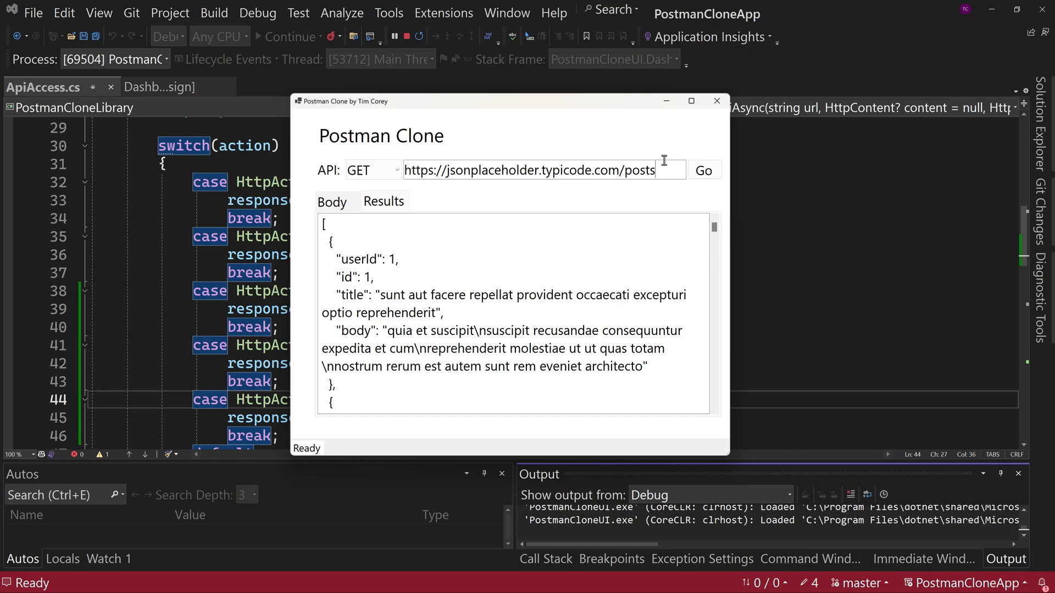
{"action": "type", "text": "/1"}
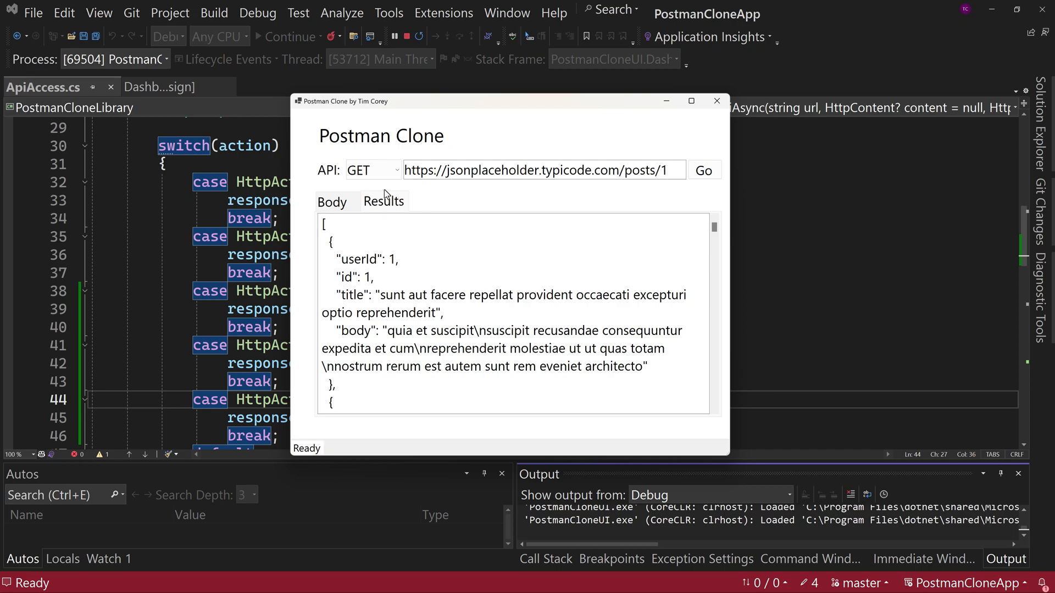
Choose PUT and write the JSON body's id 1 and 'This is our test title' lines.
{"action": "left_click", "coordinate": [371, 170]}
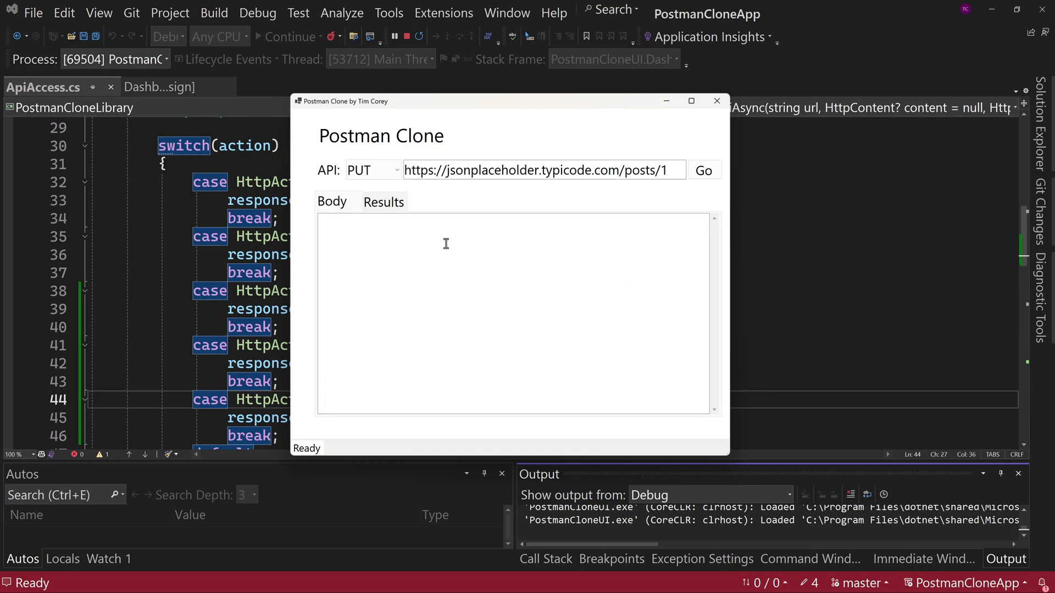
{"action": "type", "text": "{"}
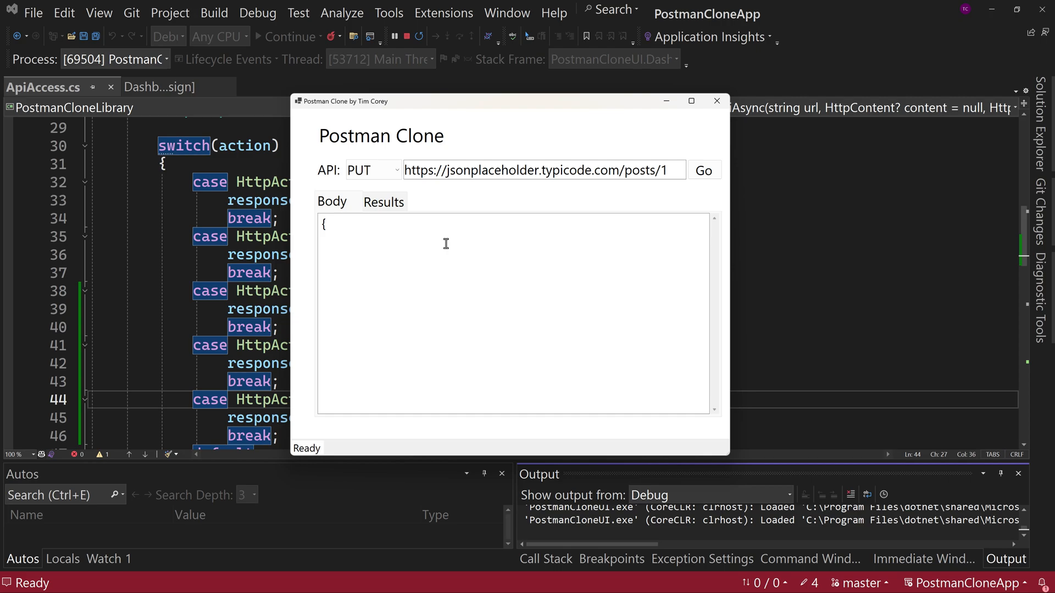
{"action": "type", "text": "\""}
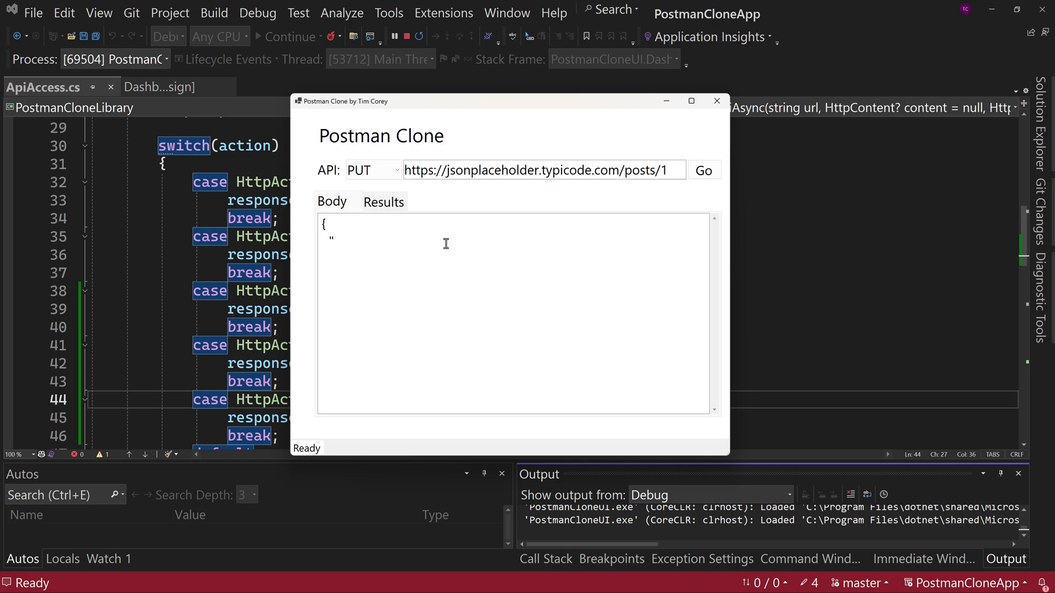
{"action": "type", "text": "id\":"}
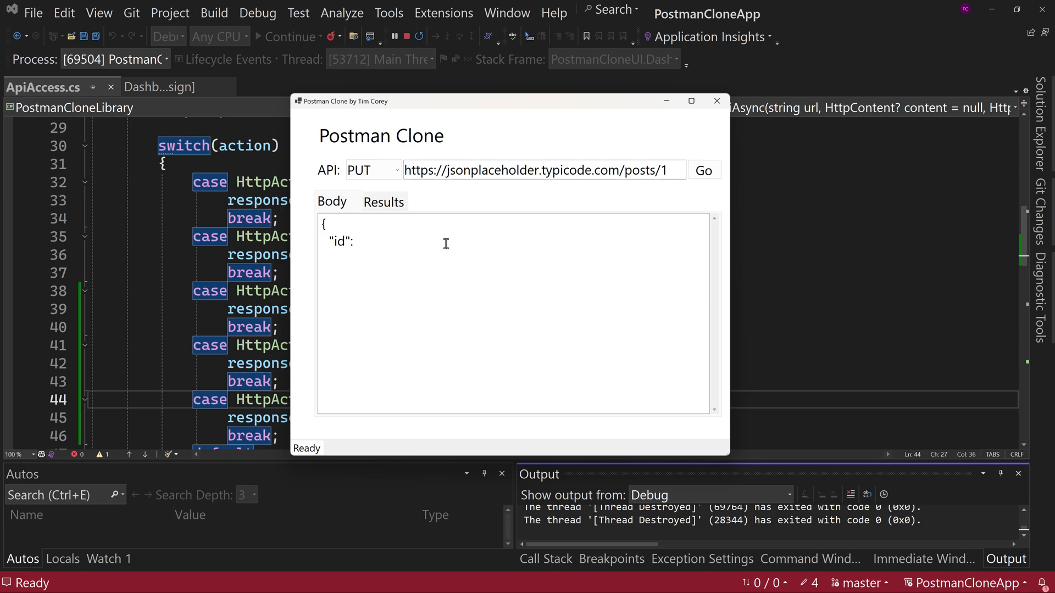
{"action": "type", "text": "1"}
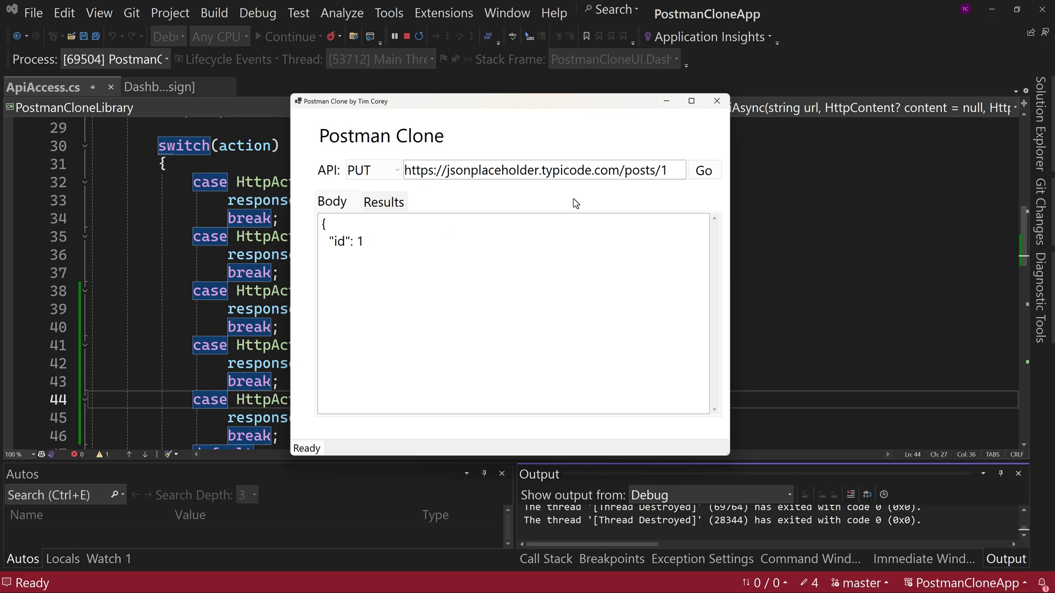
{"action": "double_click", "coordinate": [662, 170]}
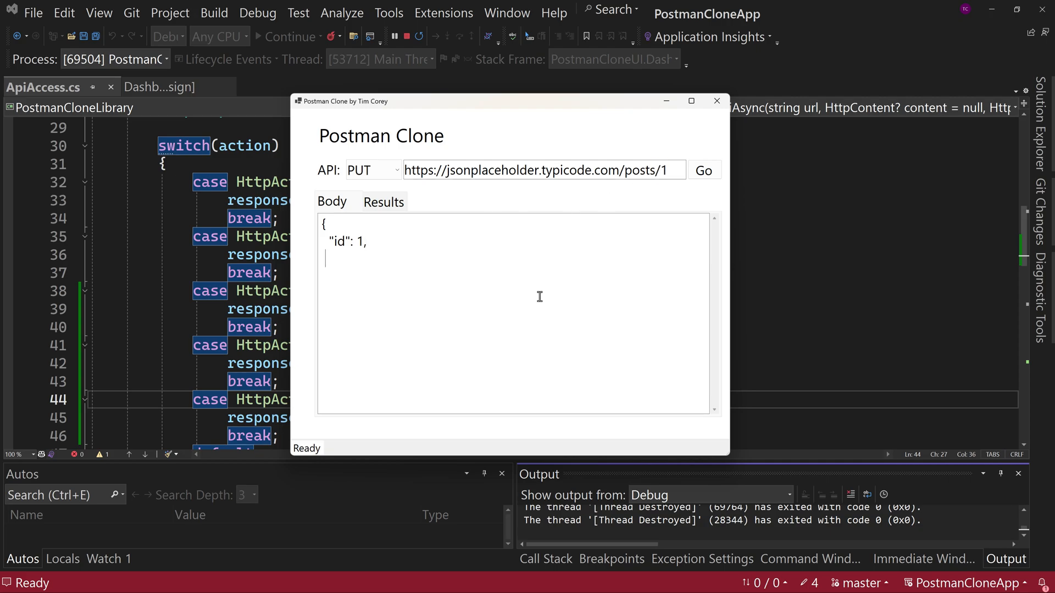
{"action": "type", "text": "\""}
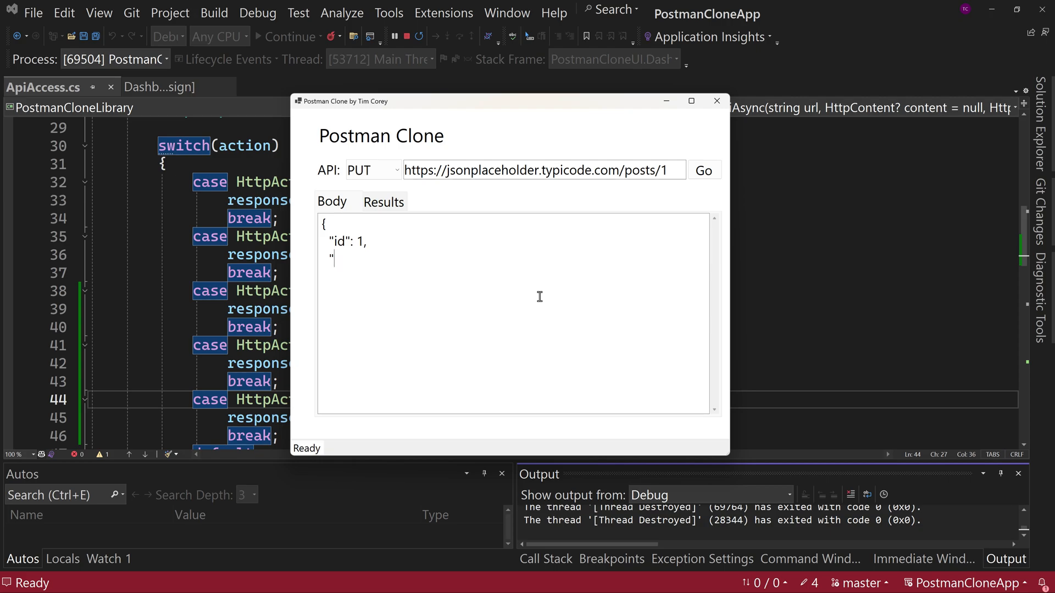
{"action": "type", "text": "title\":"}
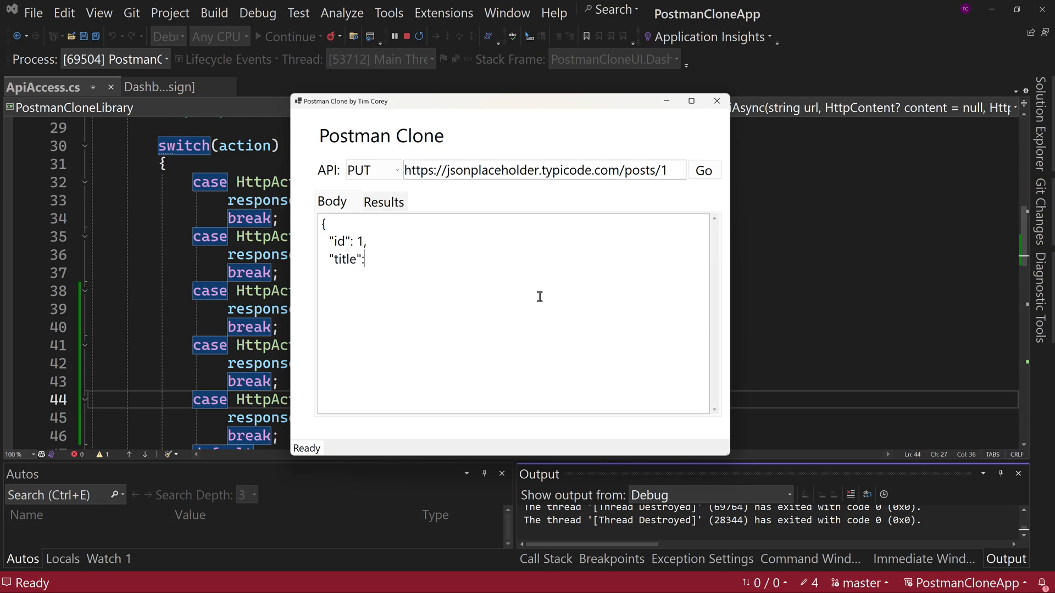
{"action": "type", "text": "\"T"}
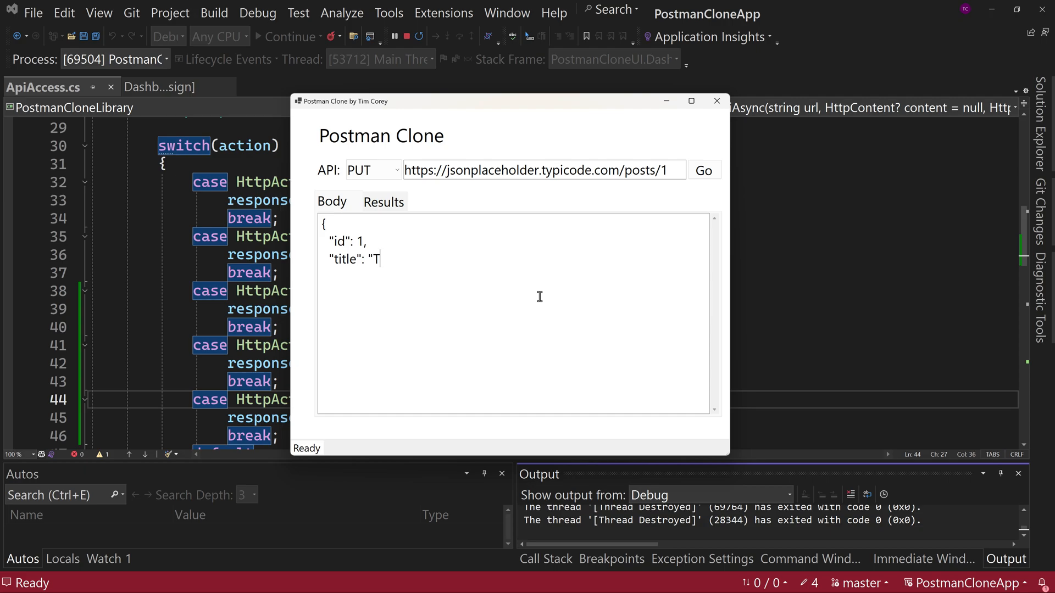
{"action": "type", "text": "his is our test title\","}
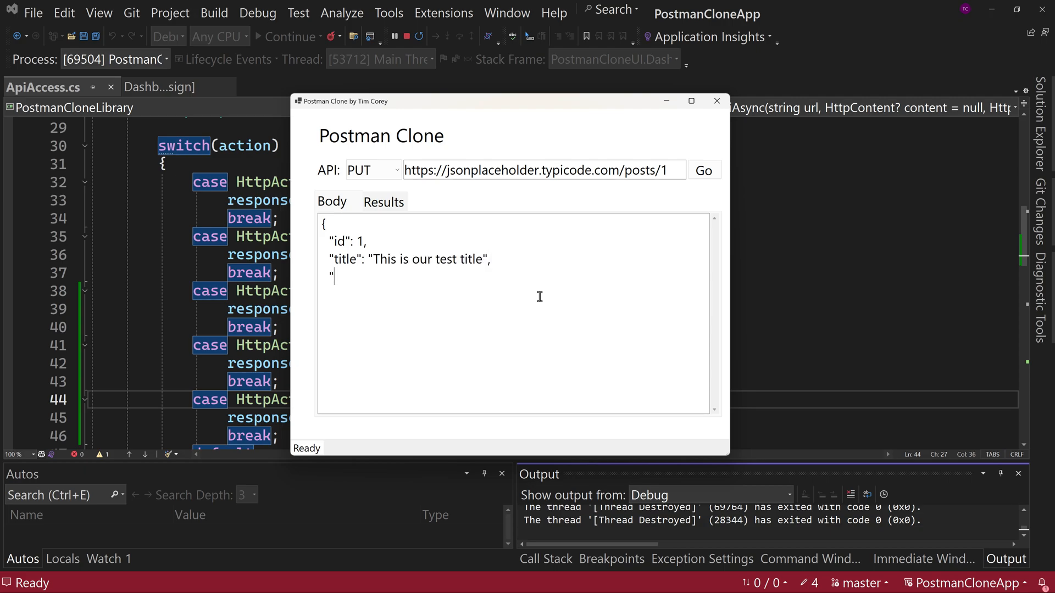
Add body 'This is our testing body' and userId 3, send the PUT and view the updated post.
{"action": "type", "text": "body\""}
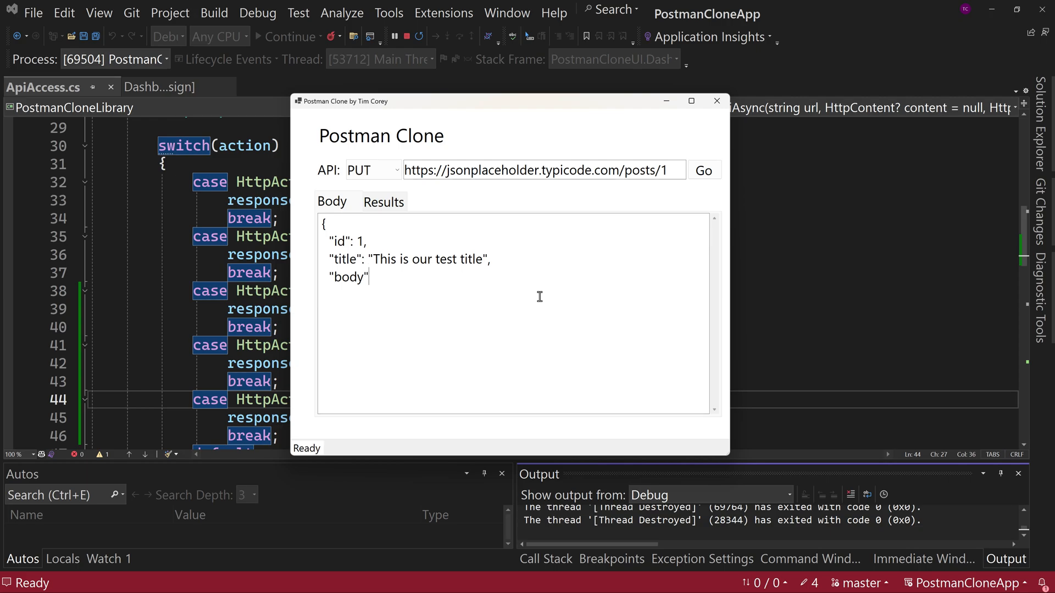
{"action": "type", "text": ": \""}
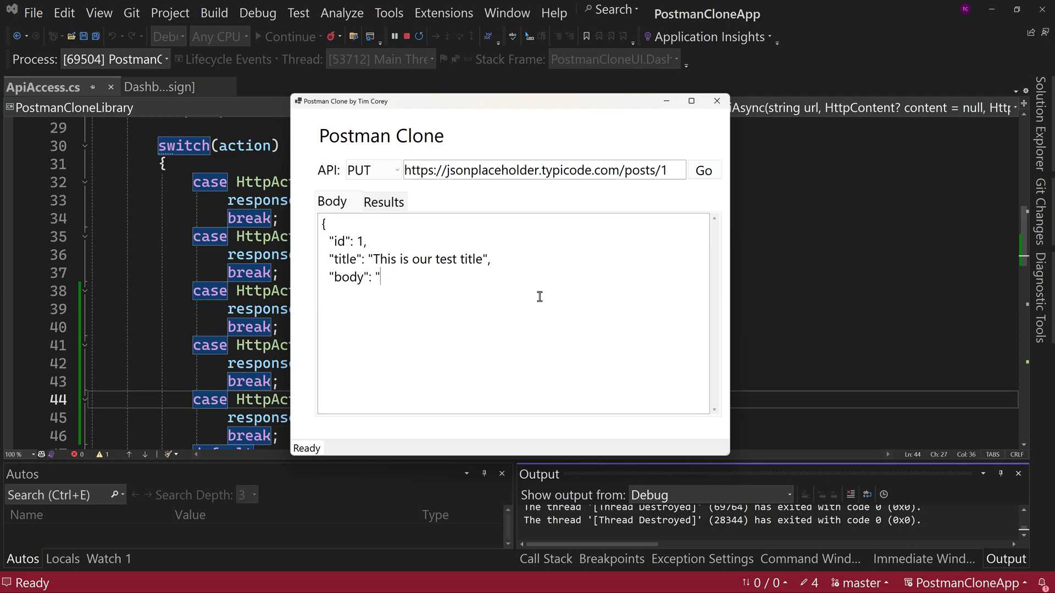
{"action": "type", "text": "This is our"}
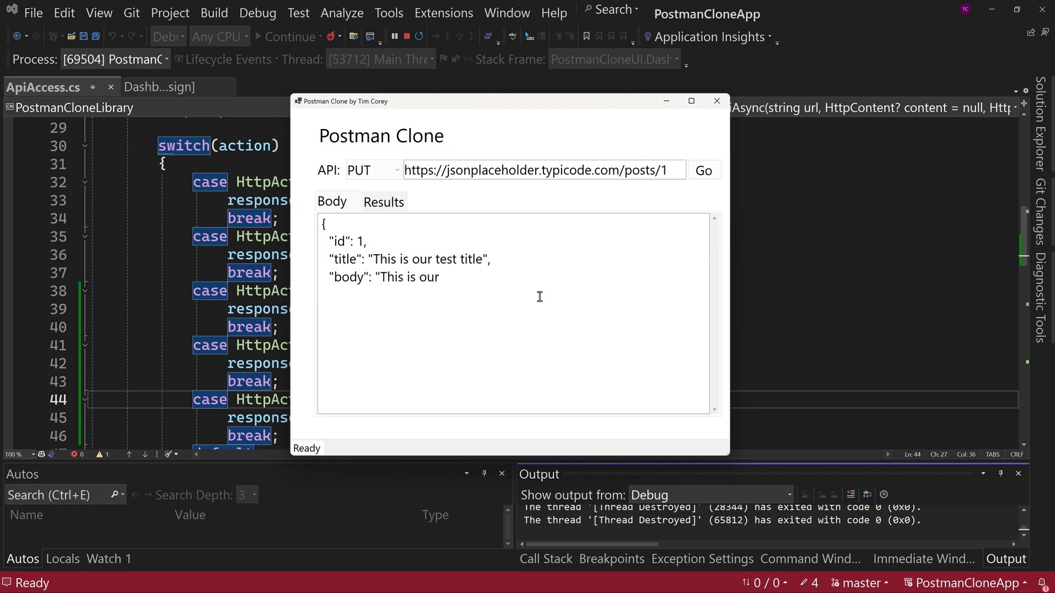
{"action": "type", "text": "testing body\","}
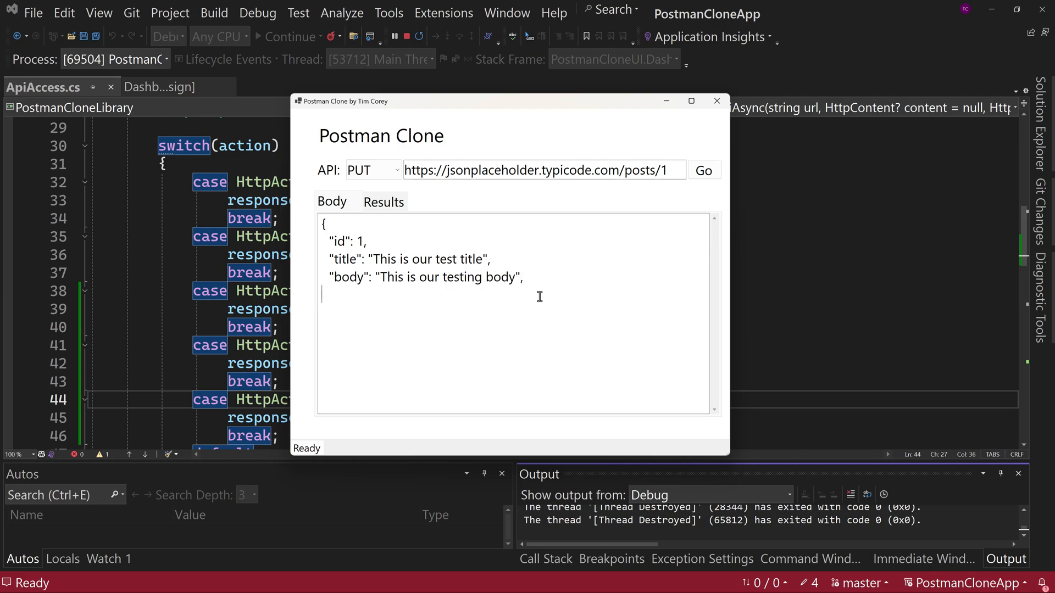
{"action": "type", "text": "\"u"}
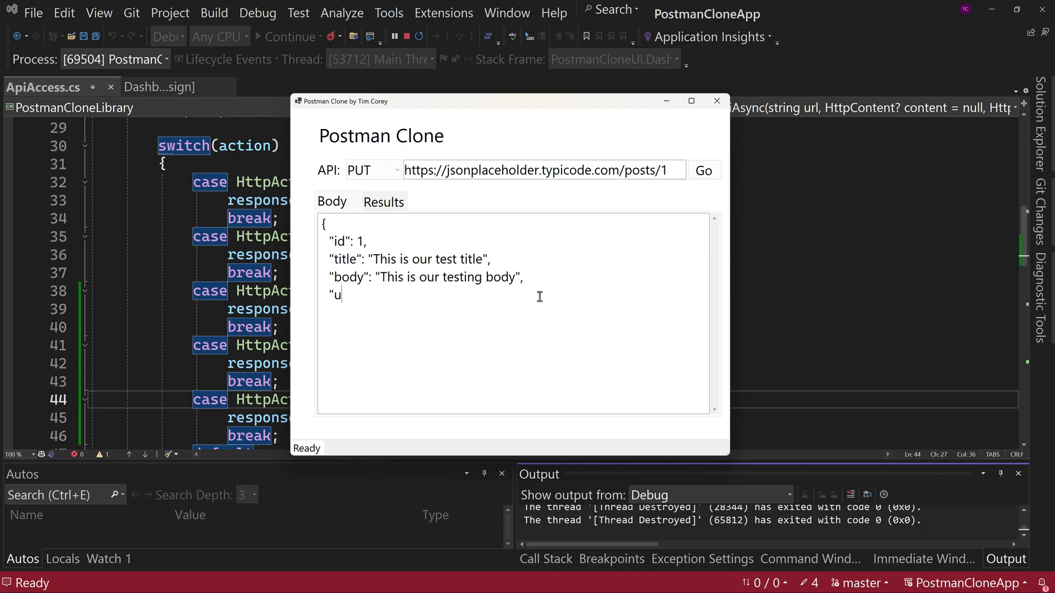
{"action": "type", "text": "serId\":"}
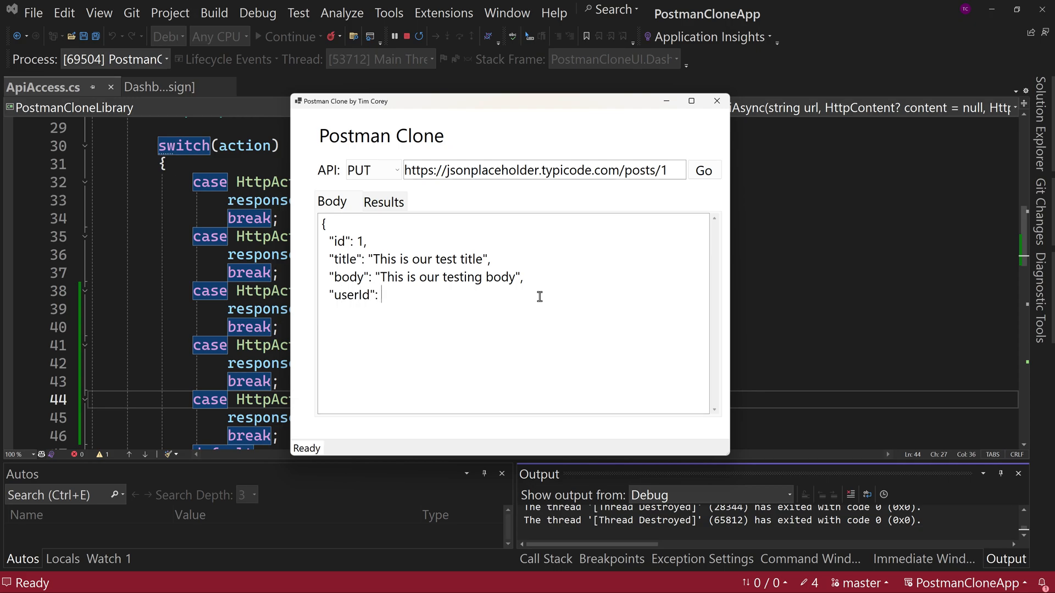
{"action": "type", "text": "3"}
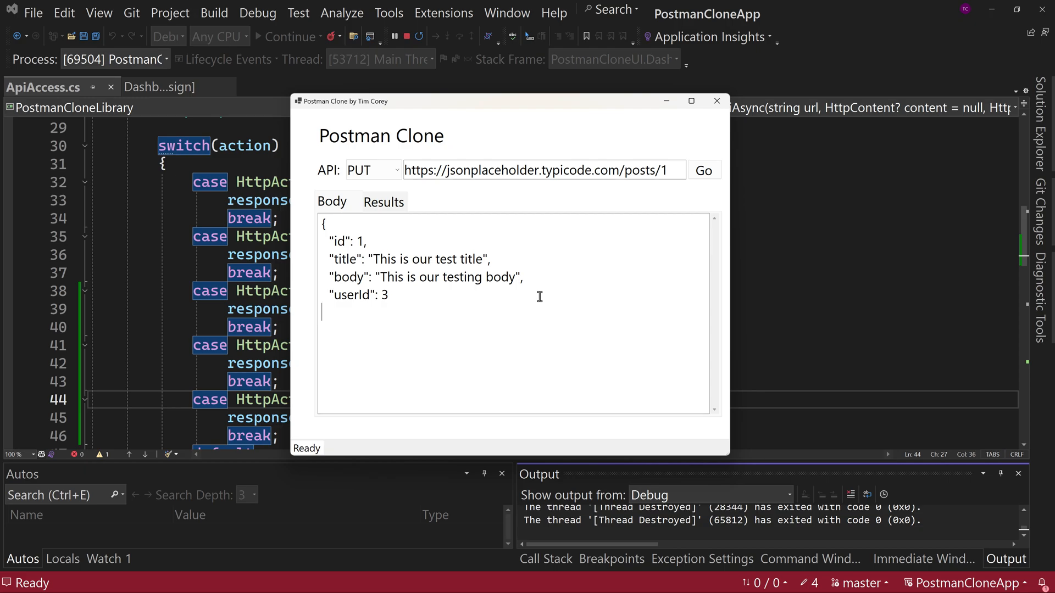
{"action": "type", "text": "}"}
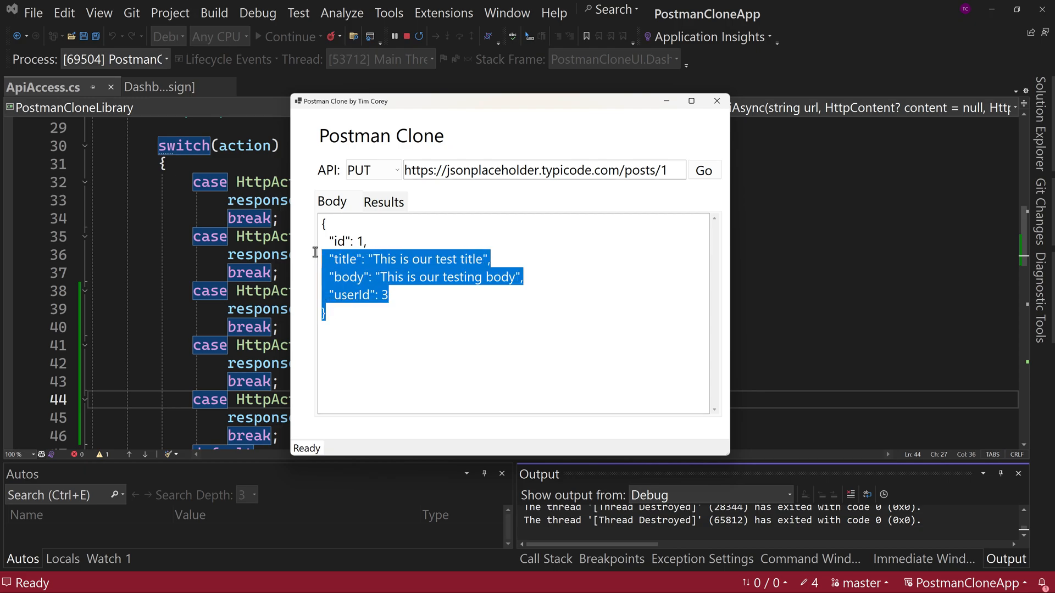
{"action": "left_click", "coordinate": [495, 224]}
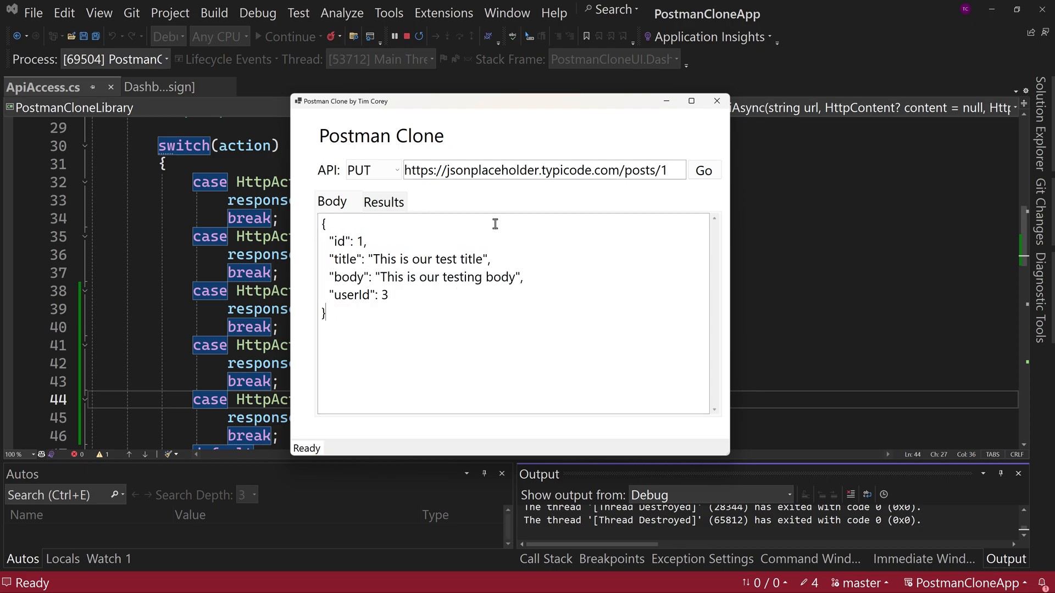
{"action": "mouse_move", "coordinate": [489, 292]}
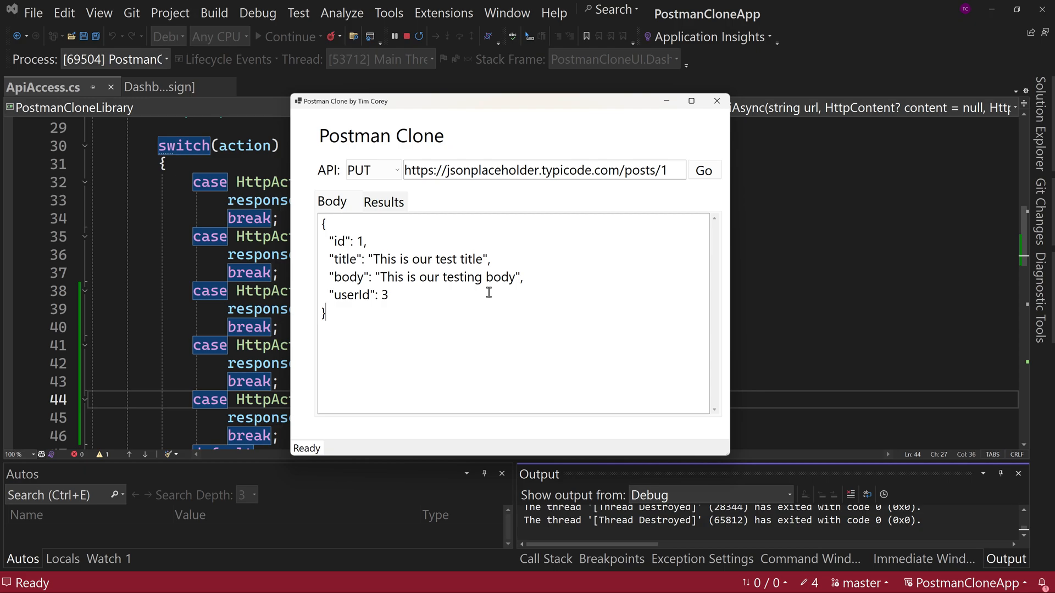
{"action": "mouse_move", "coordinate": [489, 285]}
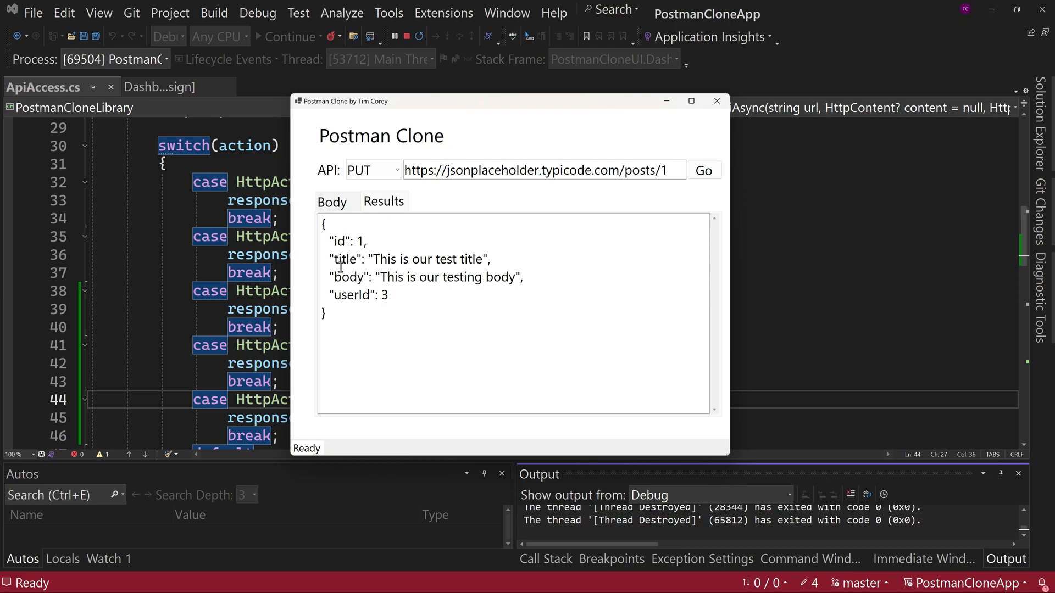
{"action": "mouse_move", "coordinate": [368, 261]}
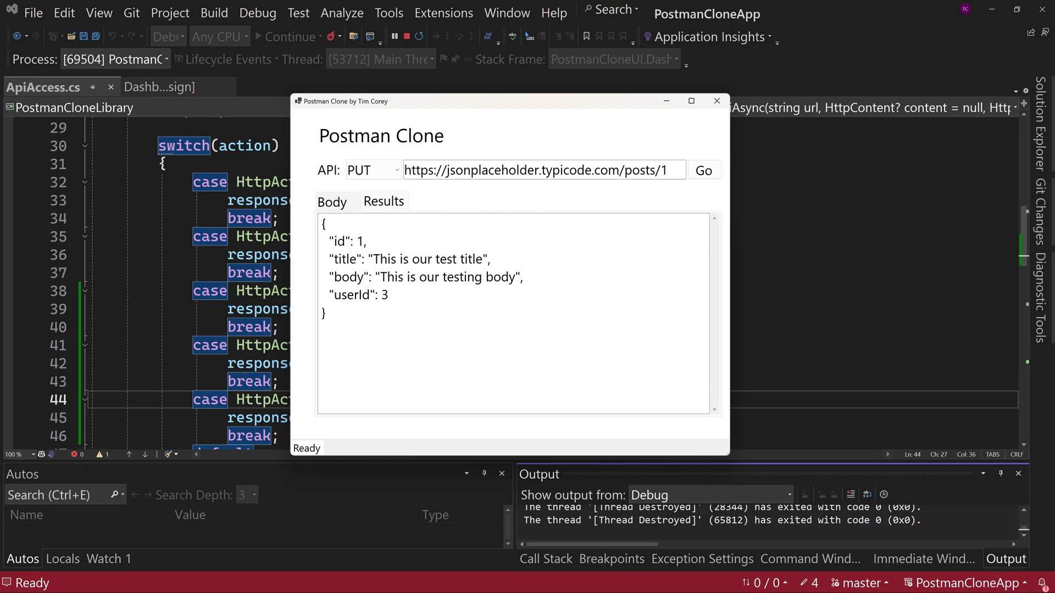
{"action": "left_click", "coordinate": [372, 170]}
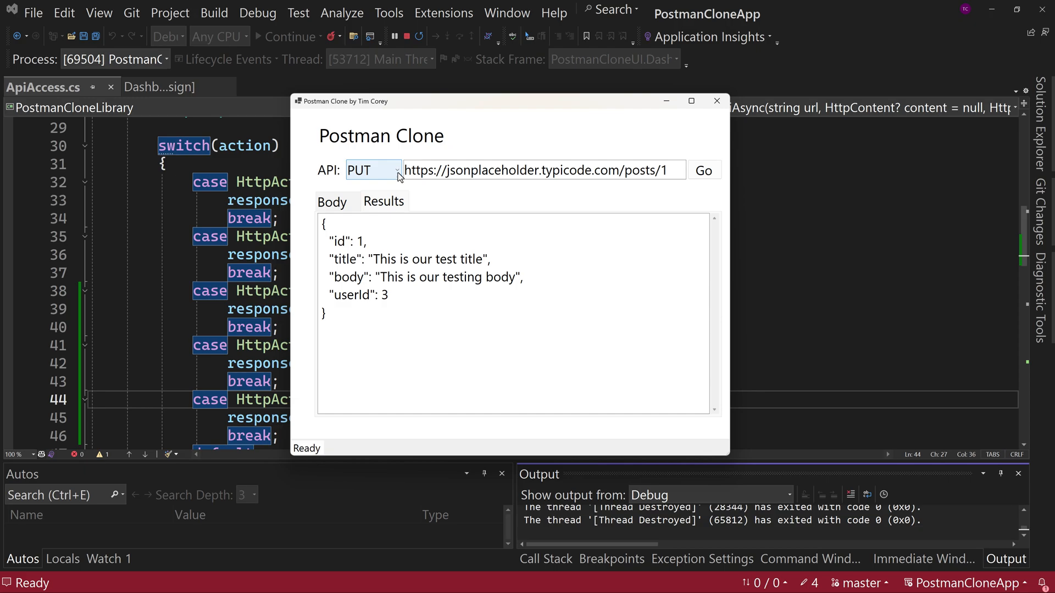
Switch to PATCH, drop the body and userId lines, send it and check the unchanged body.
{"action": "left_click", "coordinate": [372, 170]}
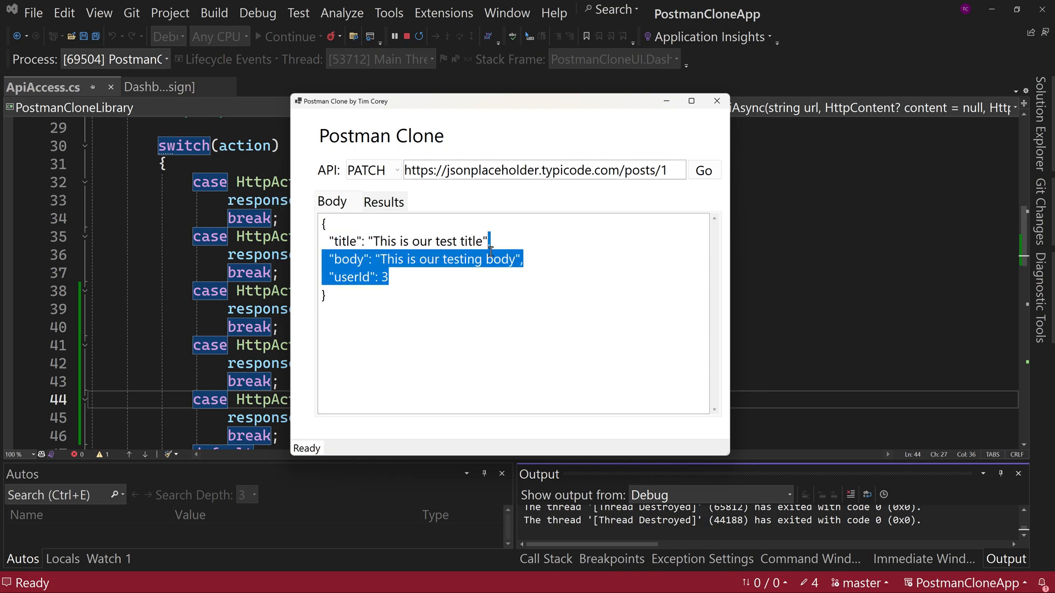
{"action": "key", "text": "Delete"}
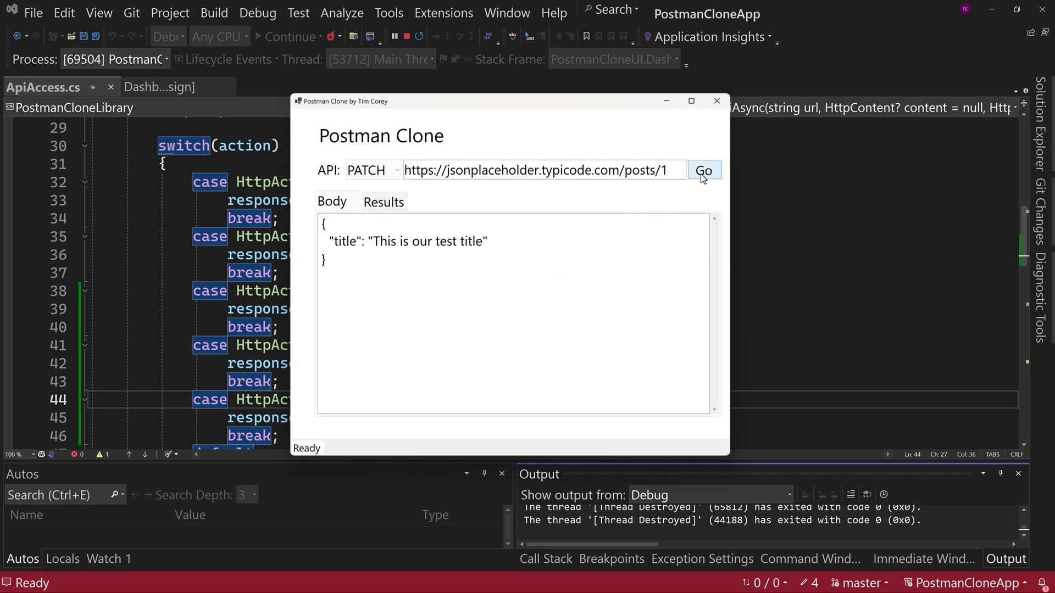
{"action": "left_click", "coordinate": [704, 171]}
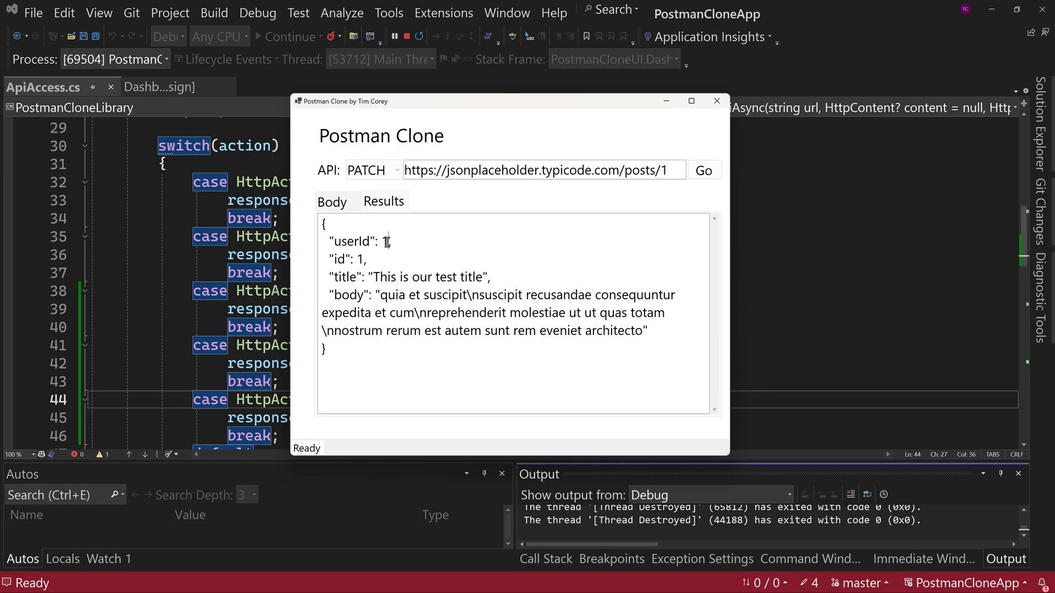
{"action": "double_click", "coordinate": [359, 258]}
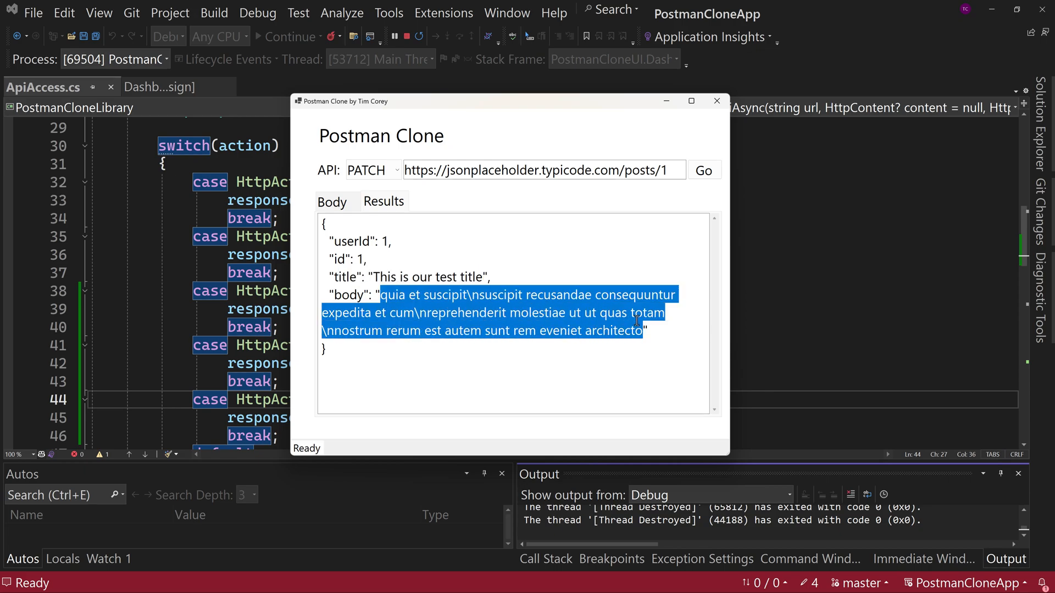
{"action": "left_click", "coordinate": [332, 201]}
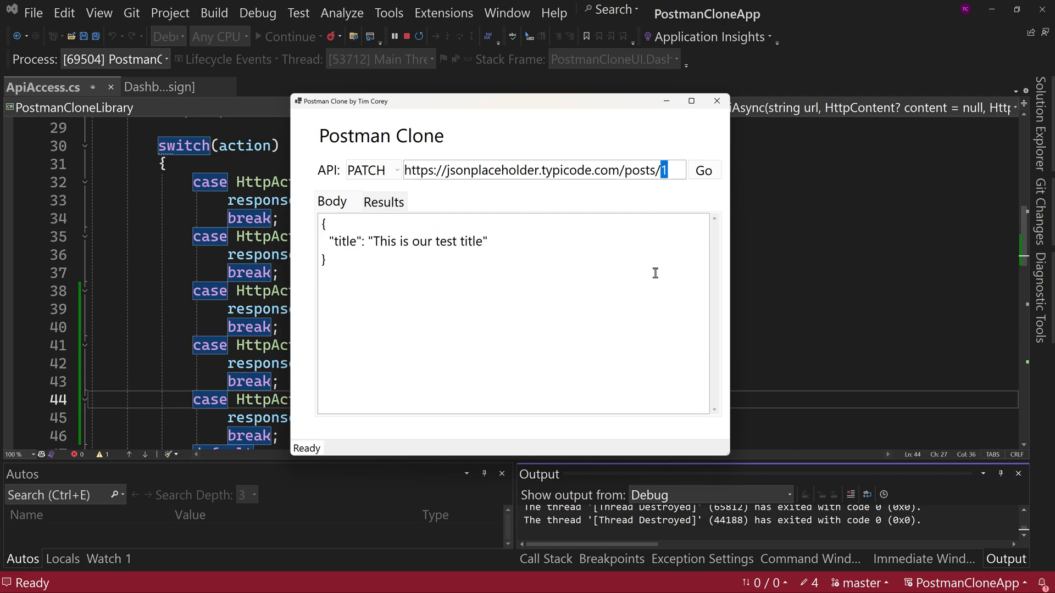
PATCH post 4 with the title and inspect the long original body in the result.
{"action": "type", "text": "4"}
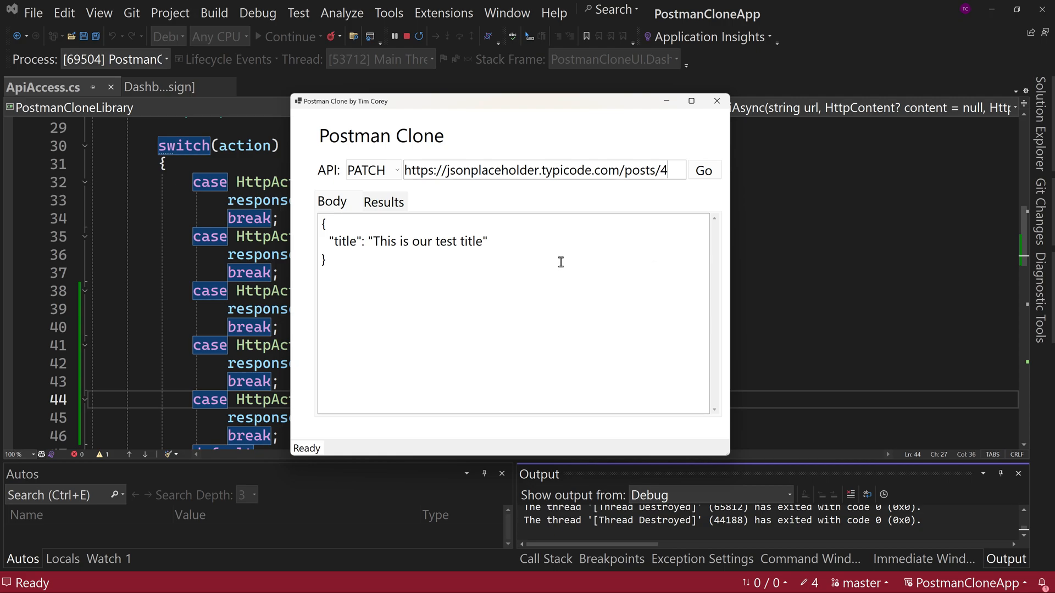
{"action": "left_click", "coordinate": [703, 170]}
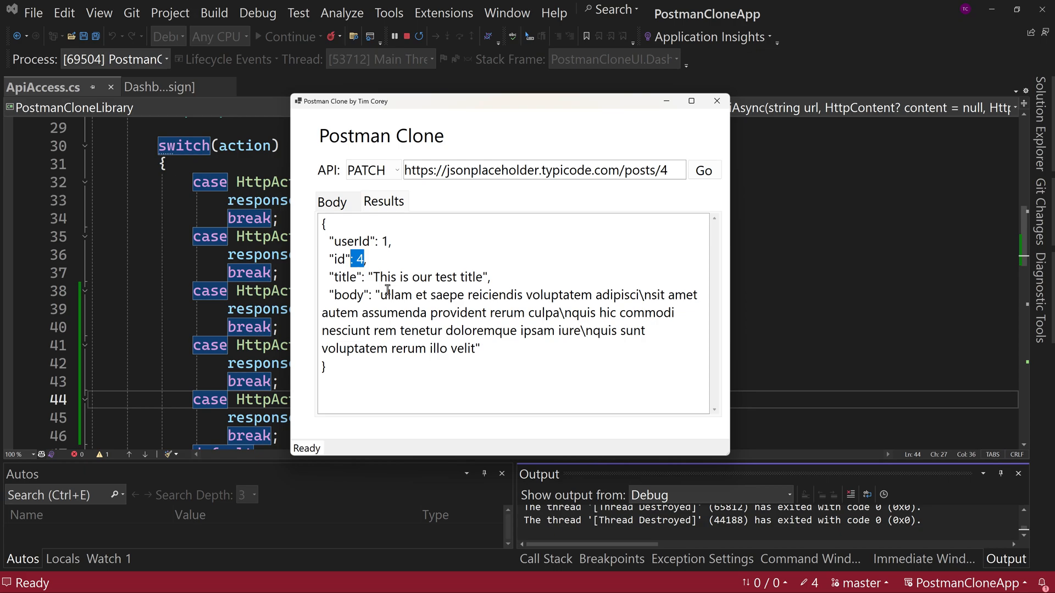
{"action": "left_click_drag", "start_coordinate": [381, 295], "coordinate": [475, 349]}
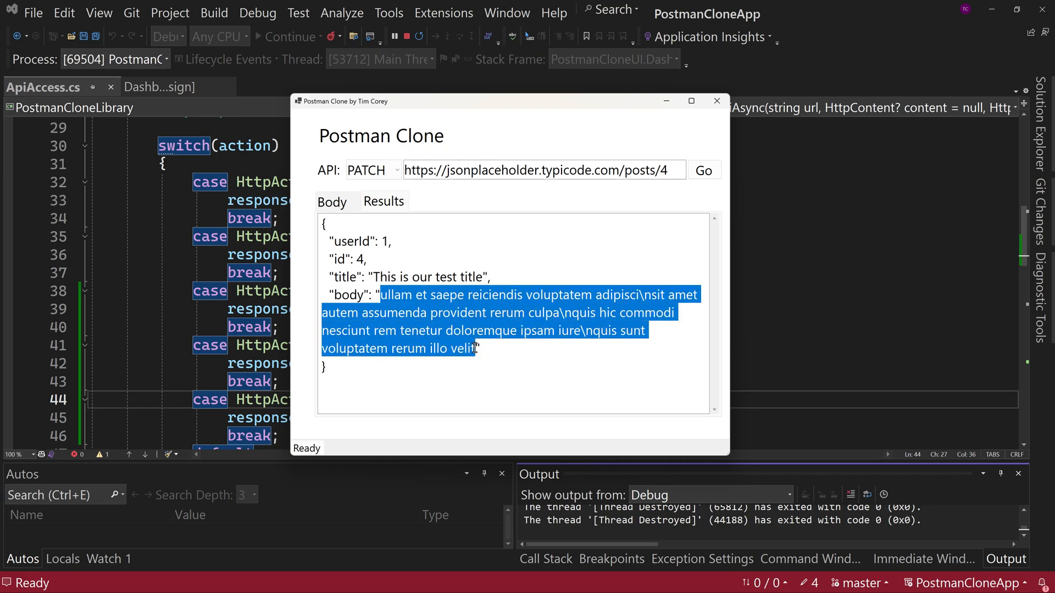
{"action": "mouse_move", "coordinate": [481, 275]}
{"action": "type", "text": "\"b"}
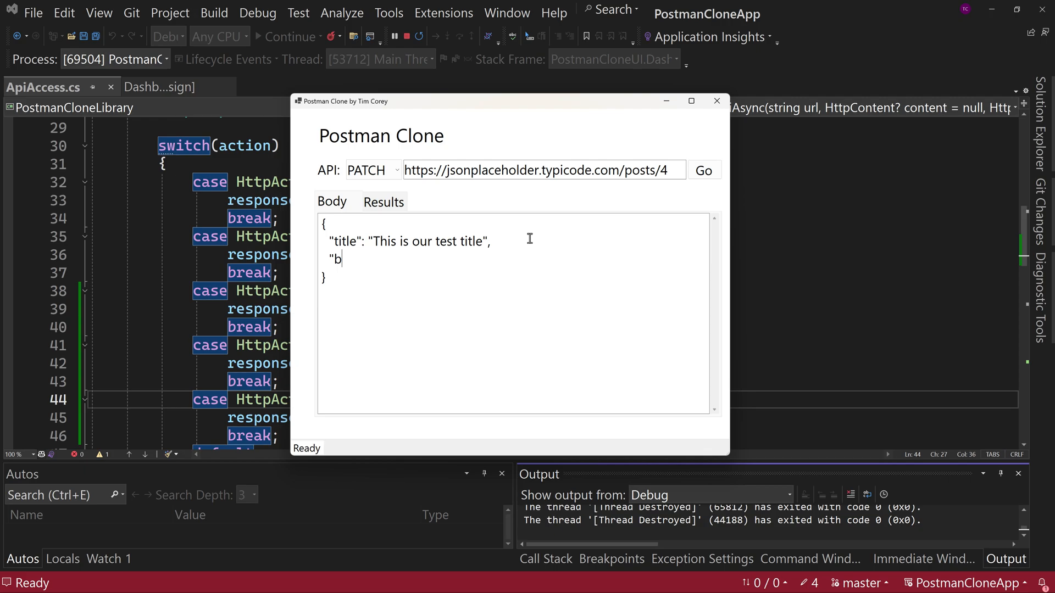
Send a PATCH with only body 'Test body' and confirm it comes back in the result.
{"action": "type", "text": "ody\": \""}
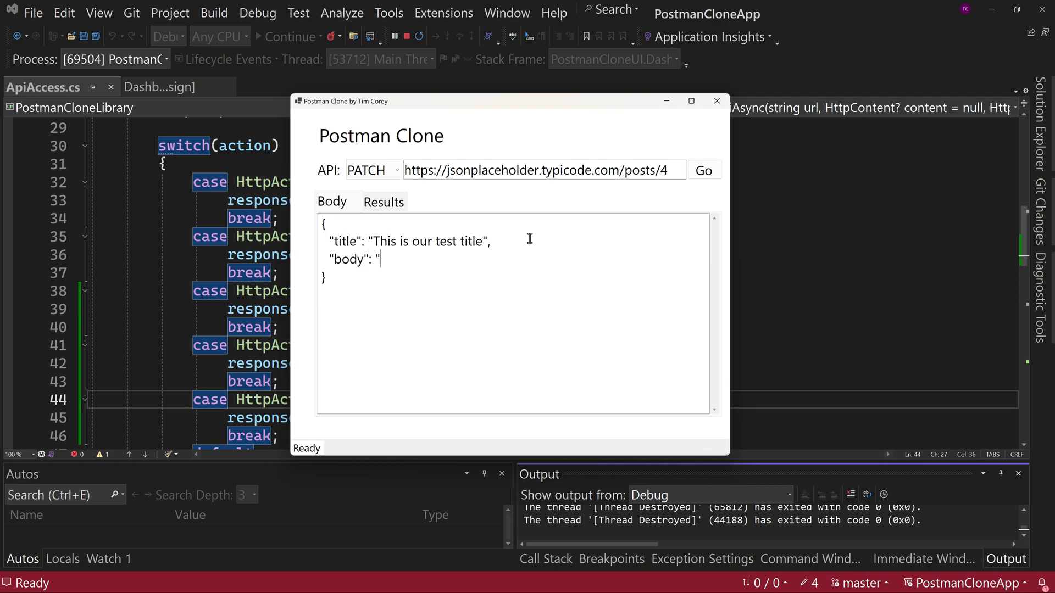
{"action": "type", "text": "Test body\""}
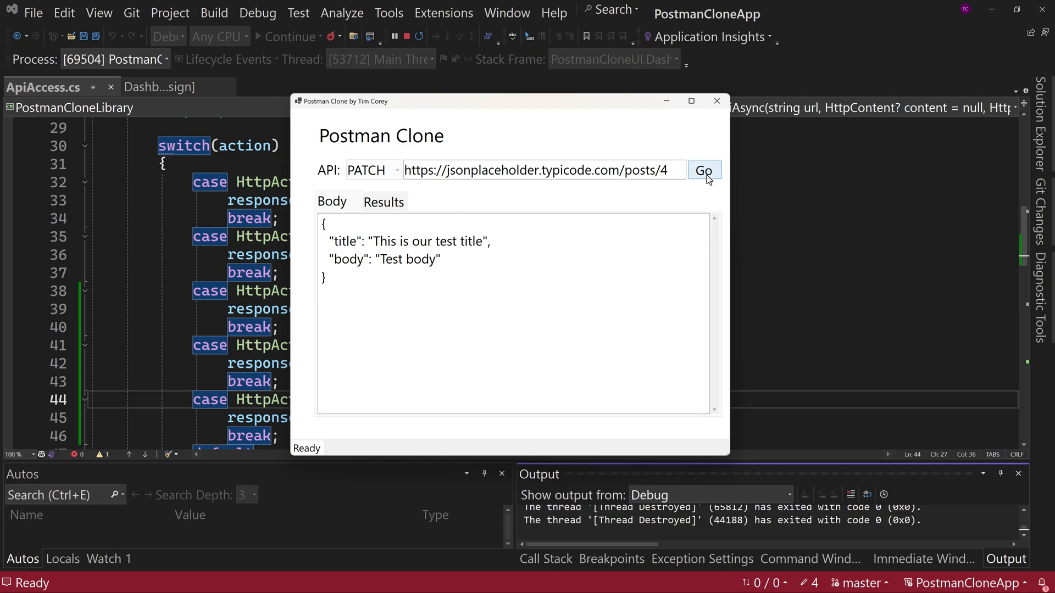
{"action": "left_click", "coordinate": [704, 169]}
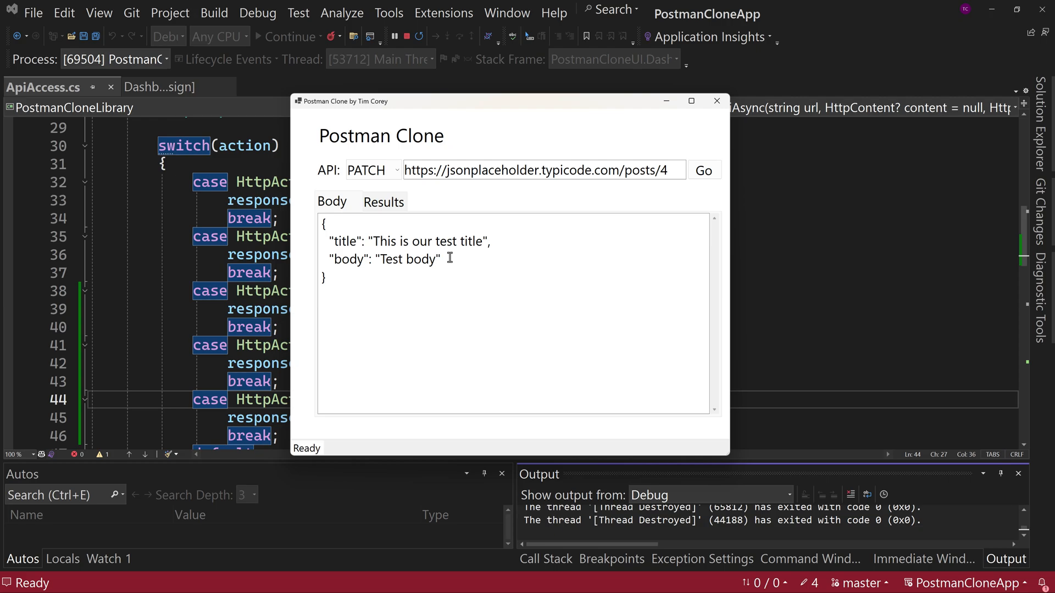
{"action": "triple_click", "coordinate": [407, 240]}
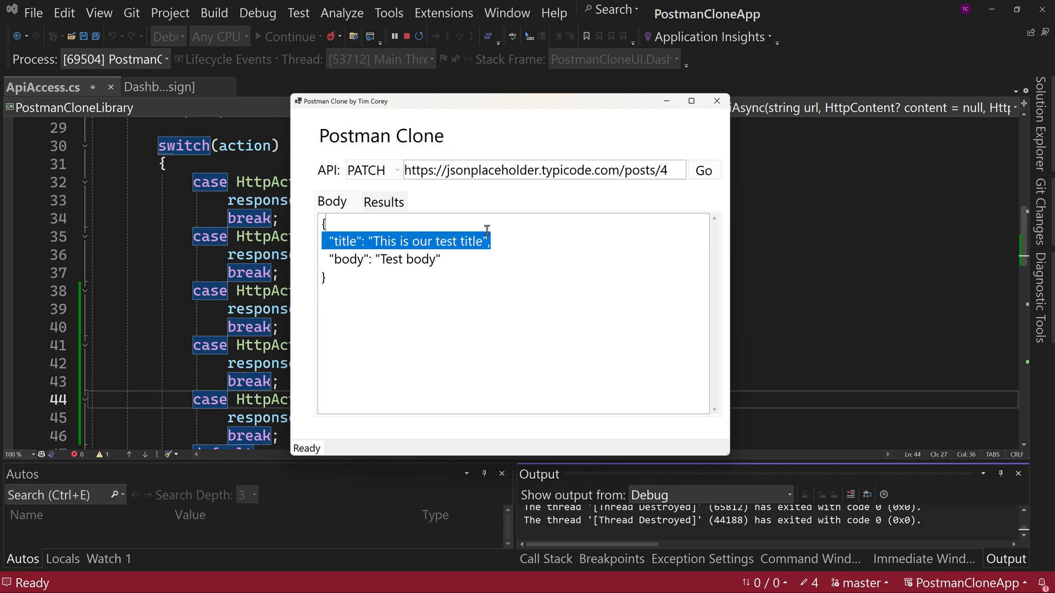
{"action": "left_click", "coordinate": [703, 169]}
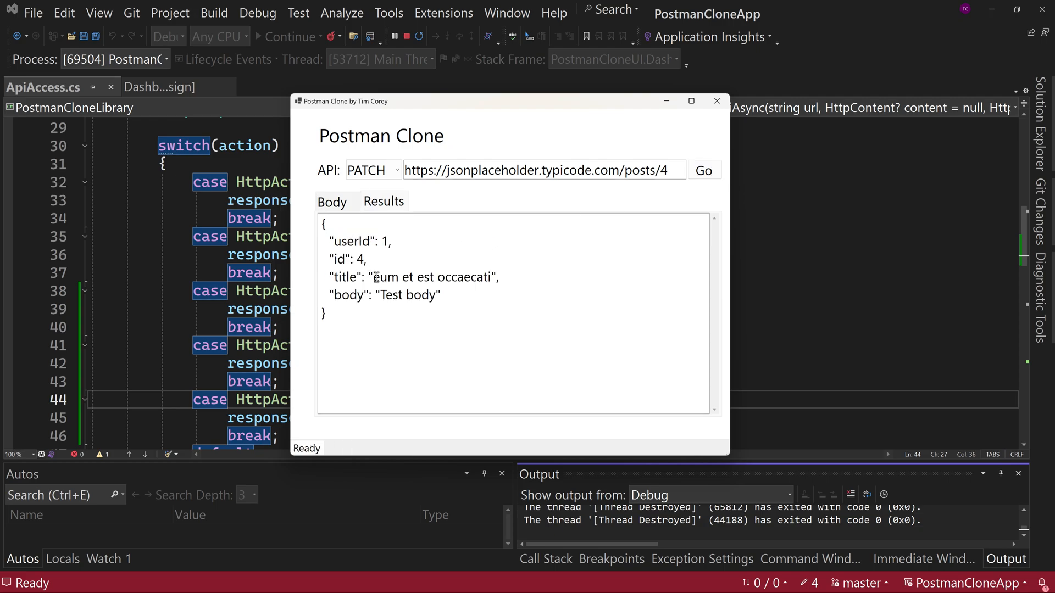
{"action": "double_click", "coordinate": [431, 276]}
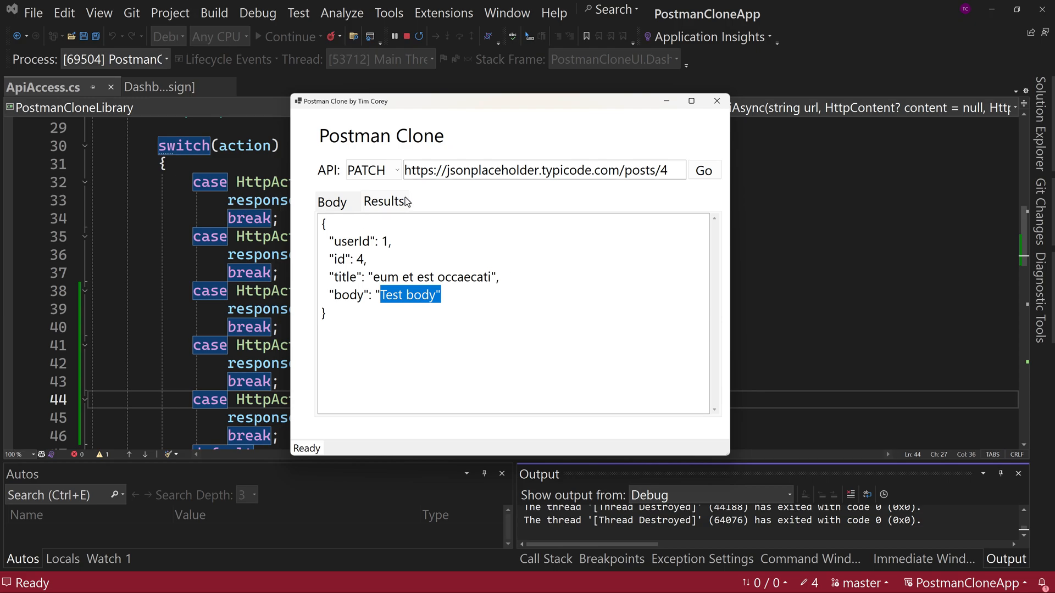
Switch the verb to DELETE and send it for post 4, getting an empty {} result.
{"action": "left_click", "coordinate": [371, 170]}
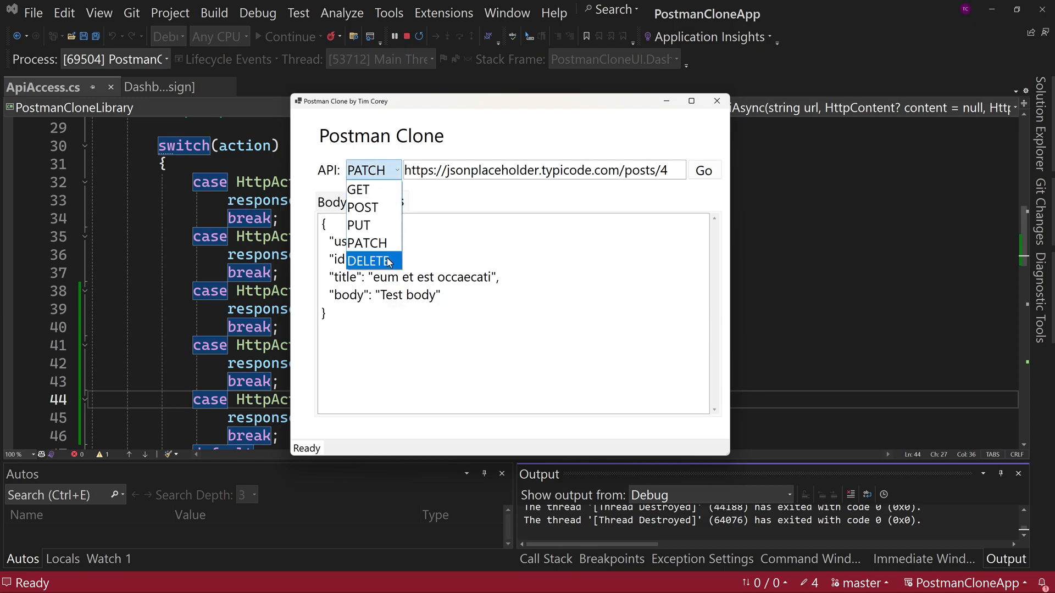
{"action": "left_click", "coordinate": [369, 261]}
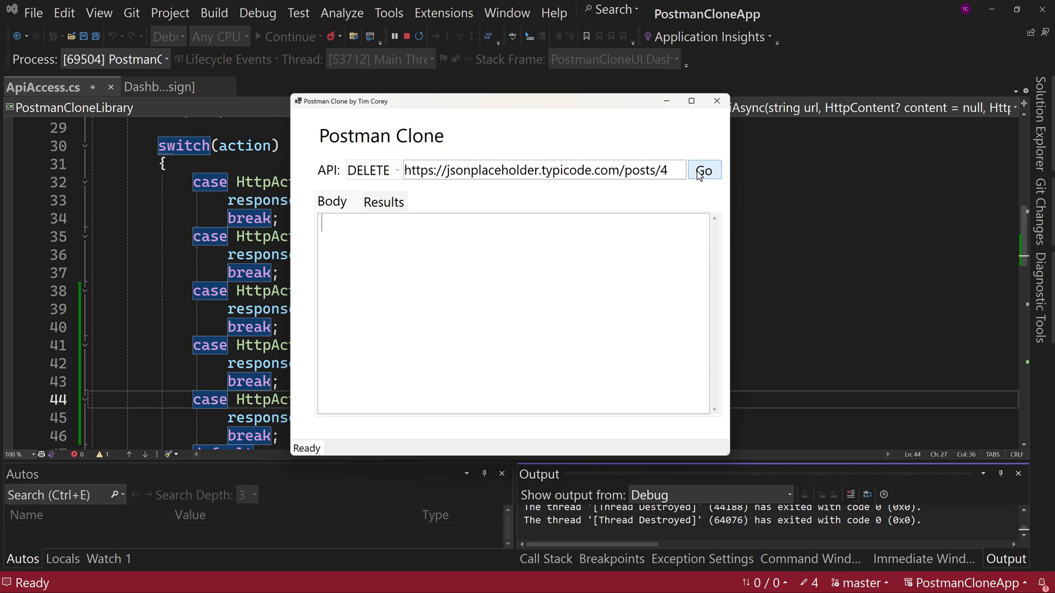
{"action": "left_click", "coordinate": [704, 170]}
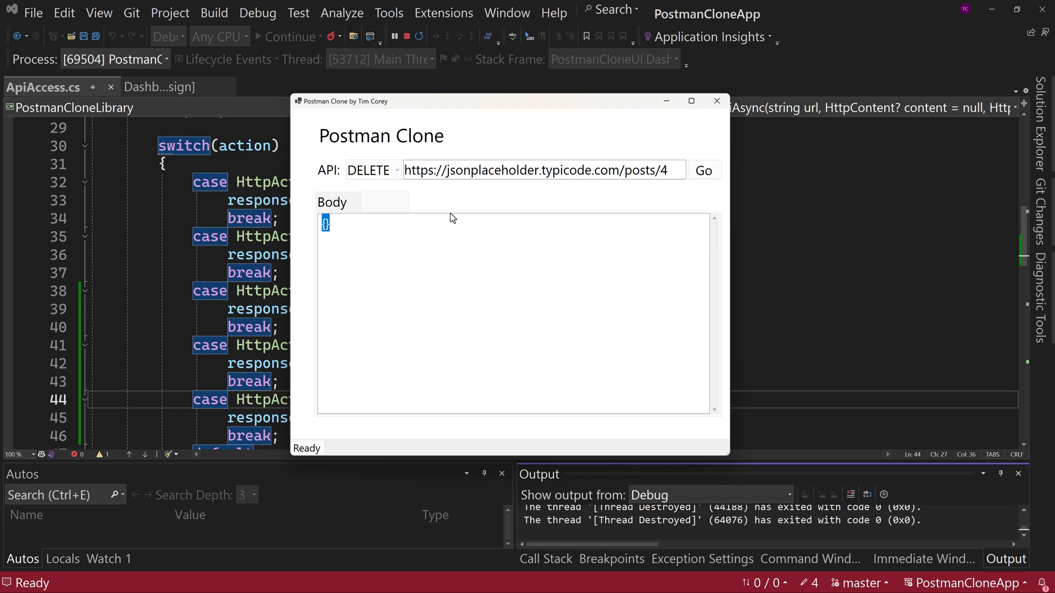
Review the request URL and keep DELETE selected in the verb list.
{"action": "left_click", "coordinate": [704, 170]}
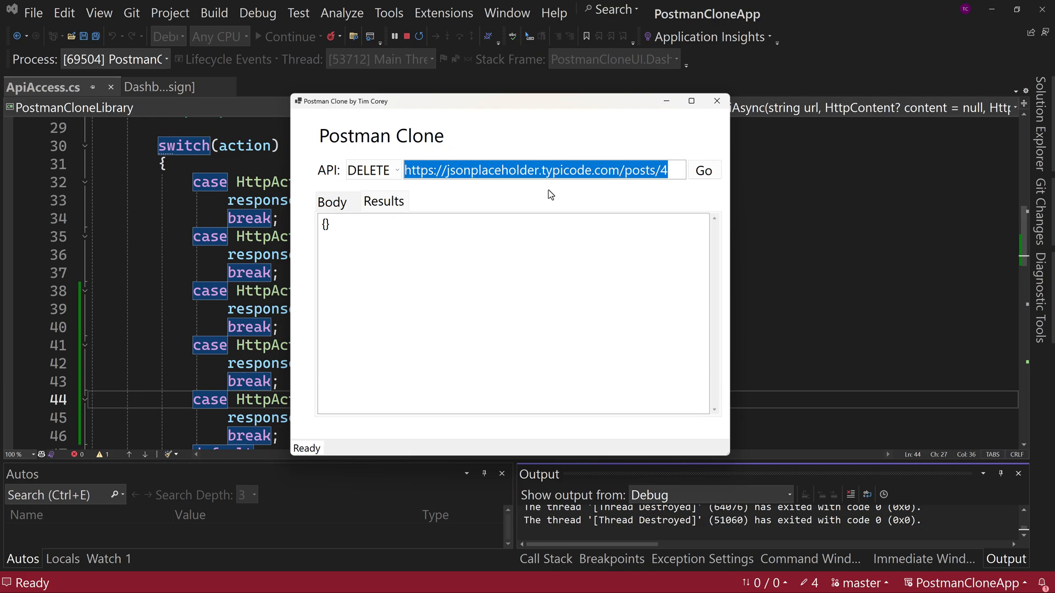
{"action": "mouse_move", "coordinate": [428, 149]}
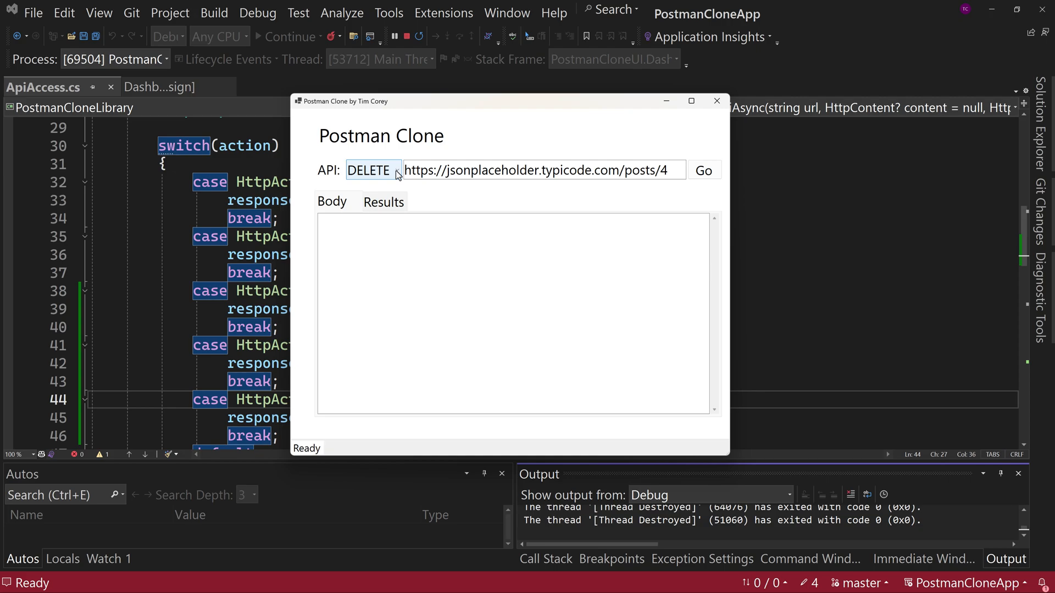
{"action": "left_click", "coordinate": [372, 169]}
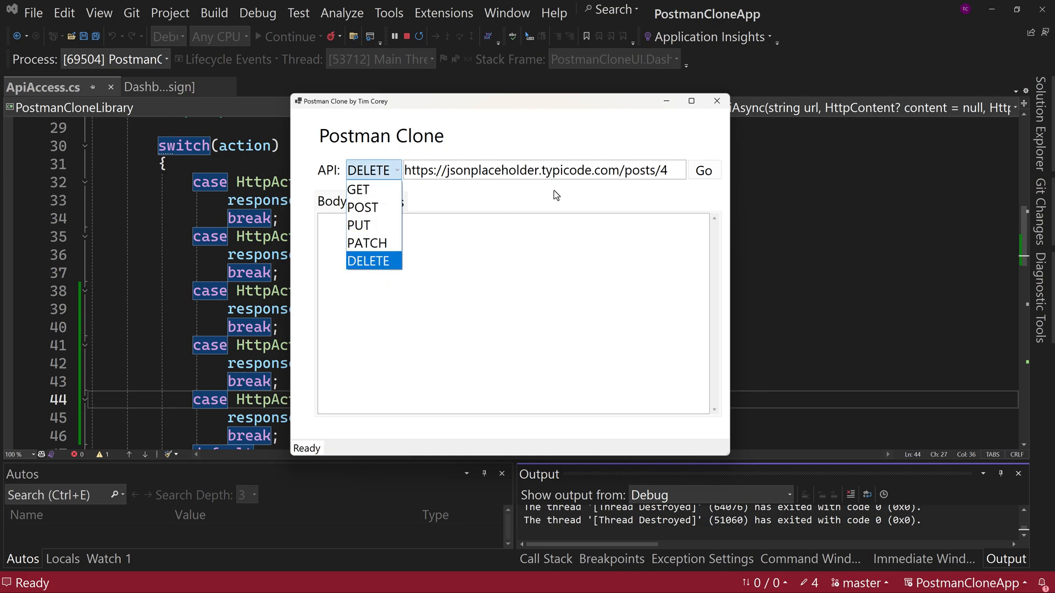
{"action": "left_click", "coordinate": [368, 261]}
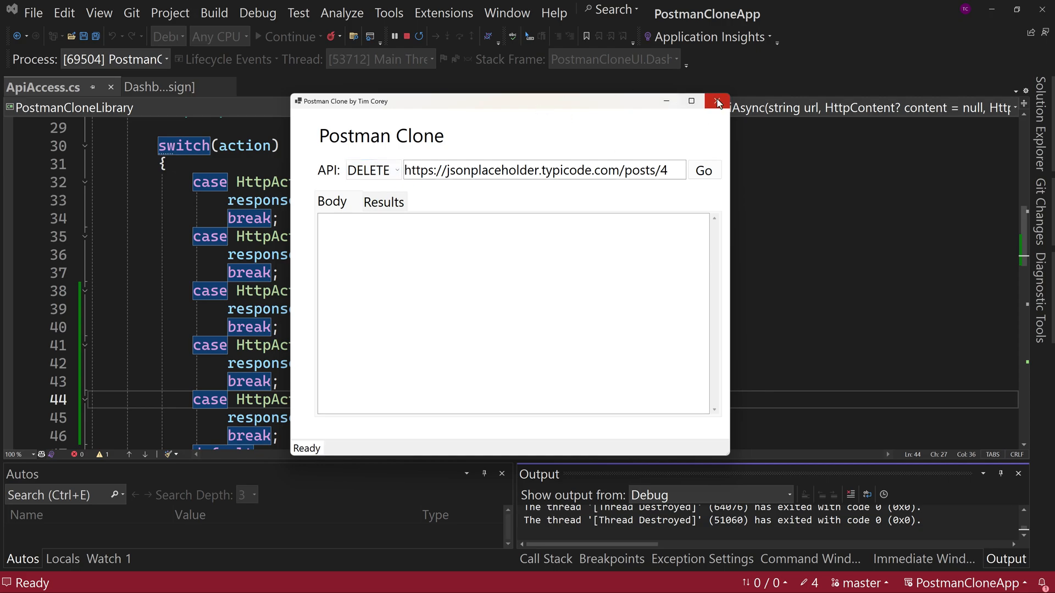
Close the running app and scroll through ApiAccess.cs past the PUT, PATCH and DELETE cases to the response handling.
{"action": "left_click", "coordinate": [717, 101]}
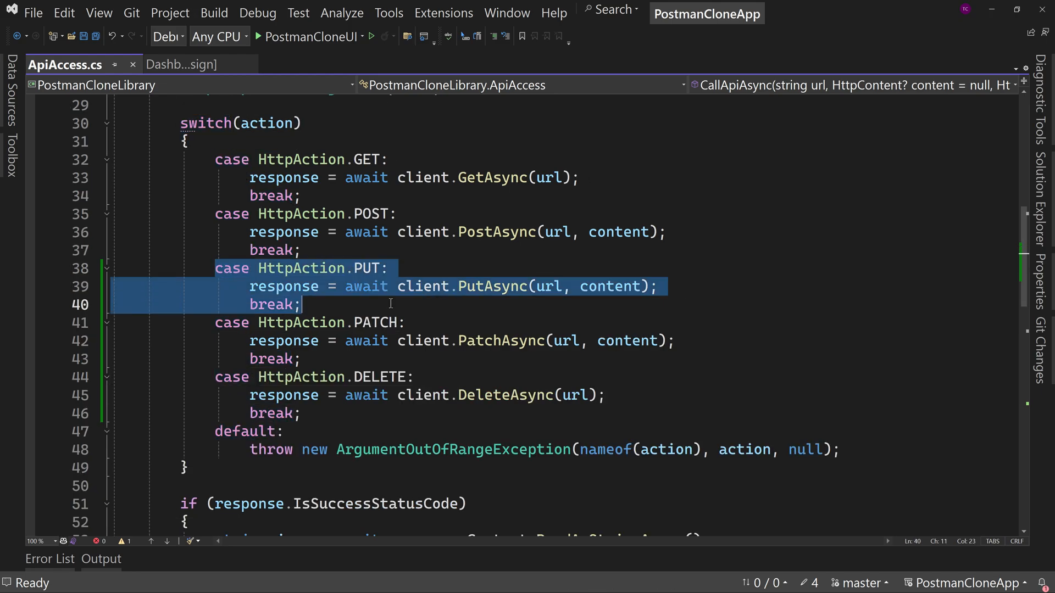
{"action": "scroll", "scroll_direction": "down", "scroll_amount": 3}
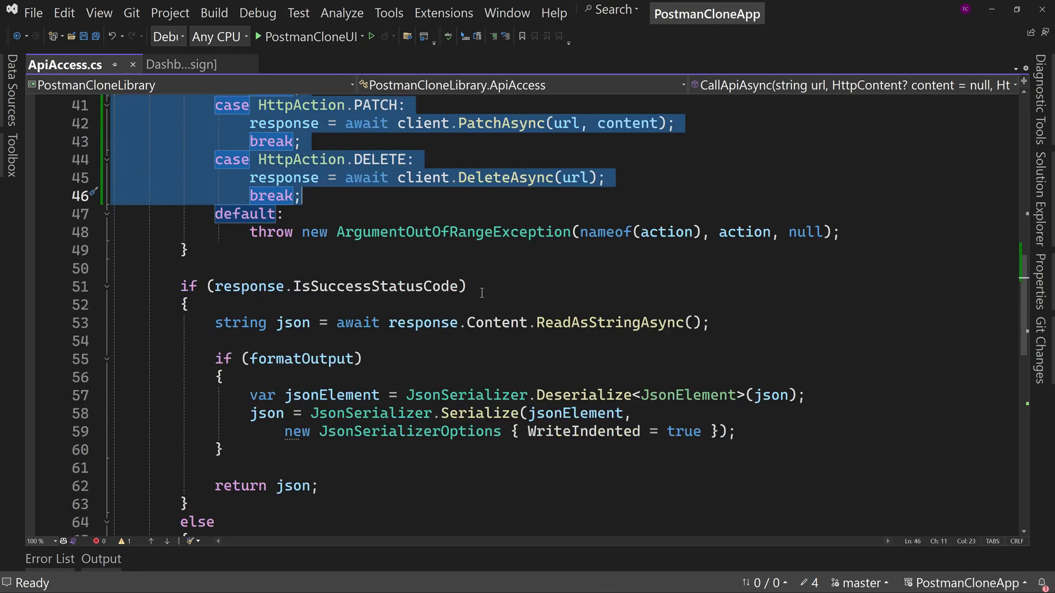
{"action": "scroll", "scroll_direction": "down", "scroll_amount": 3}
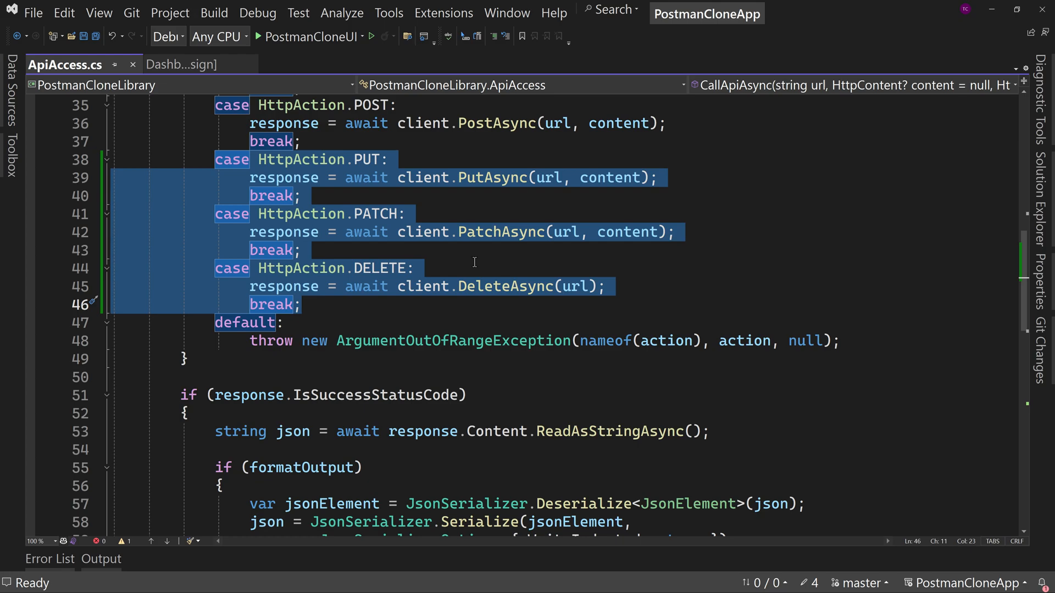
{"action": "scroll", "scroll_direction": "down", "scroll_amount": 3}
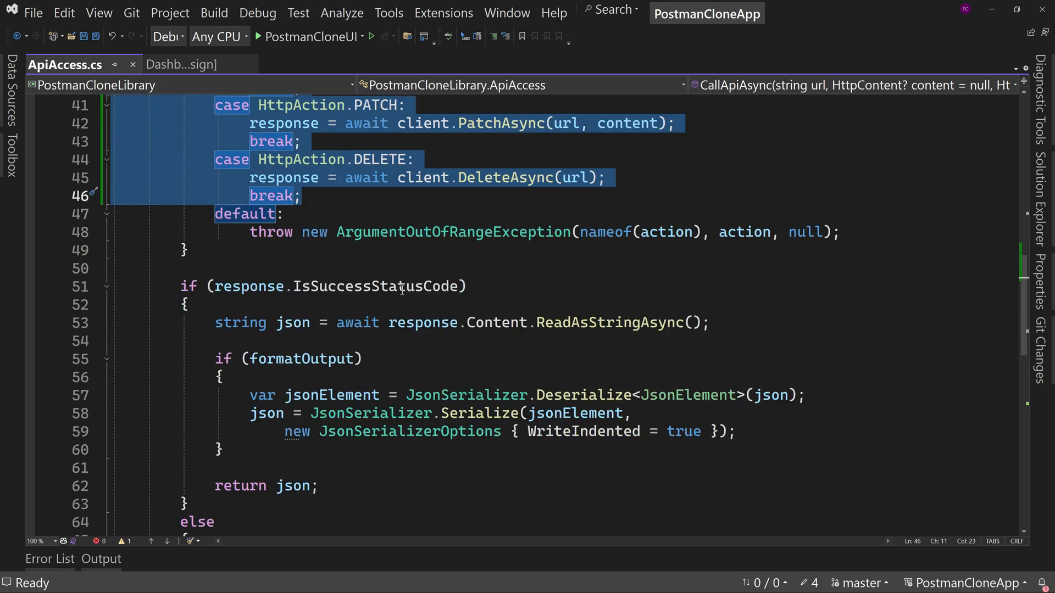
{"action": "scroll", "scroll_direction": "down", "scroll_amount": 3}
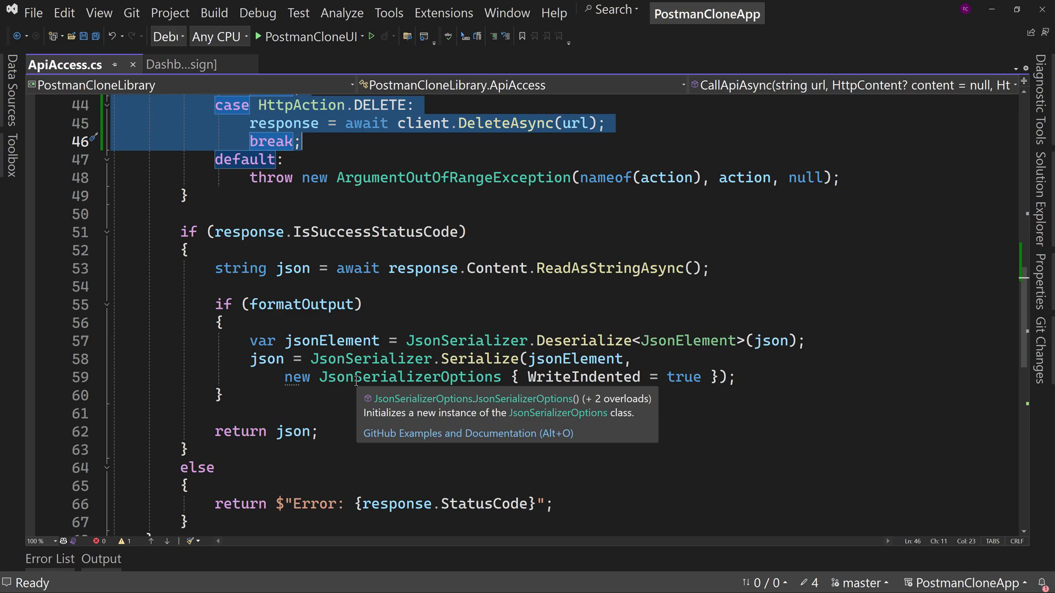
{"action": "mouse_move", "coordinate": [229, 287]}
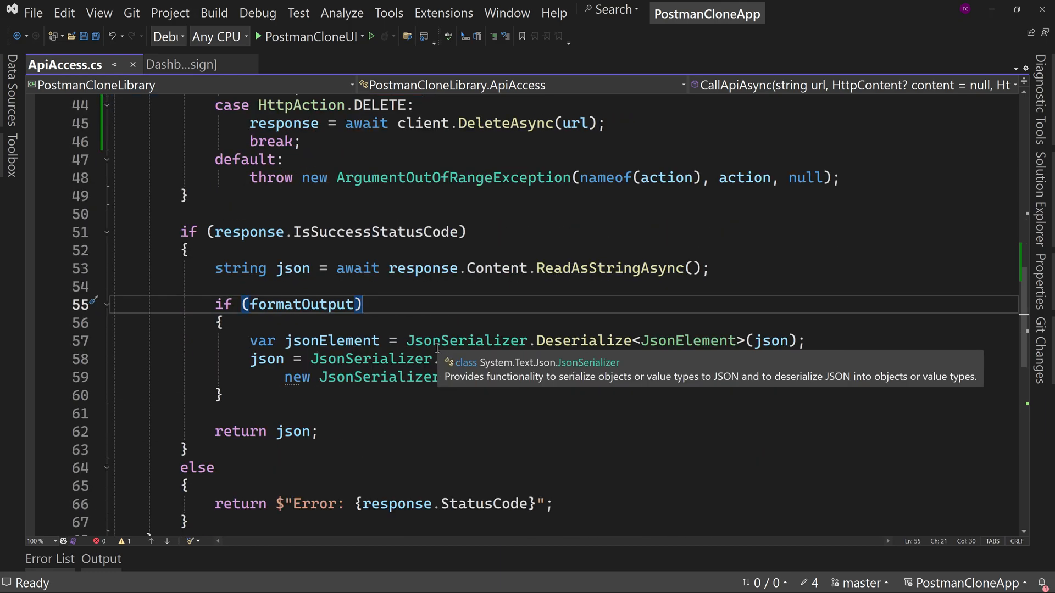
{"action": "scroll", "scroll_direction": "down", "scroll_amount": 3}
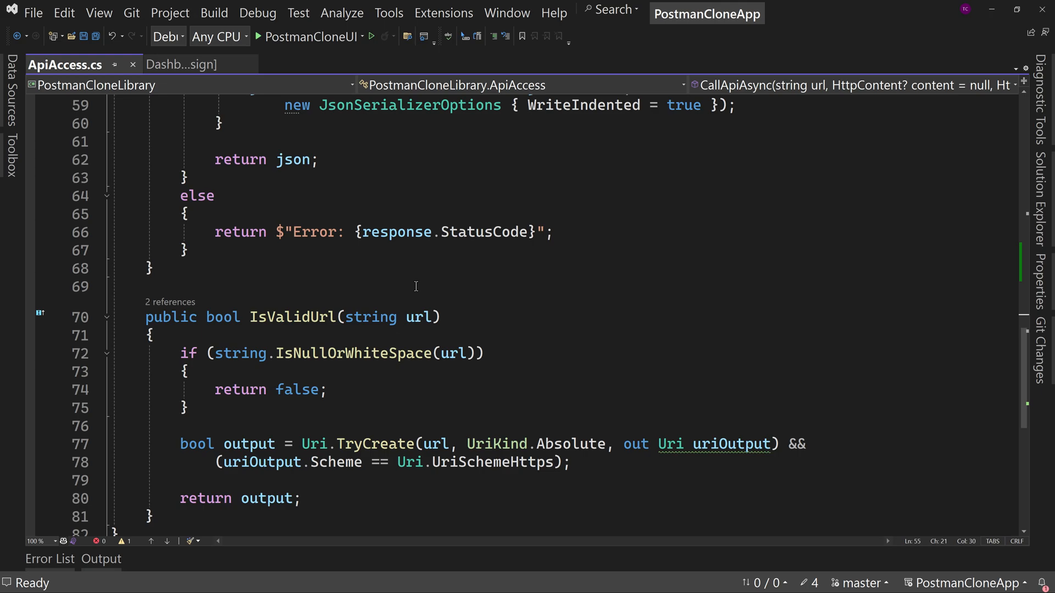
{"action": "scroll", "scroll_direction": "down", "scroll_amount": 3}
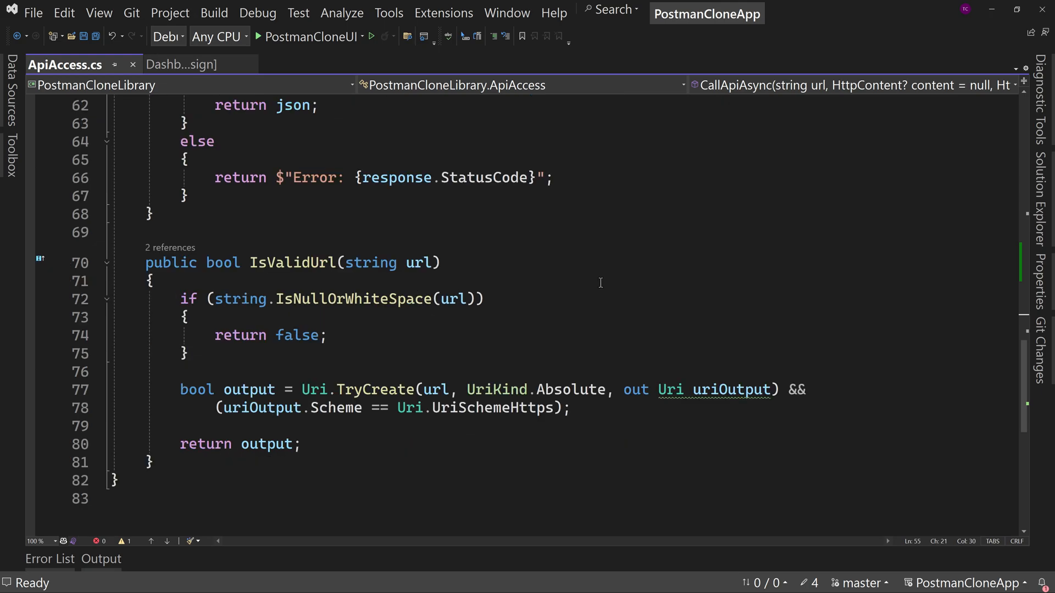